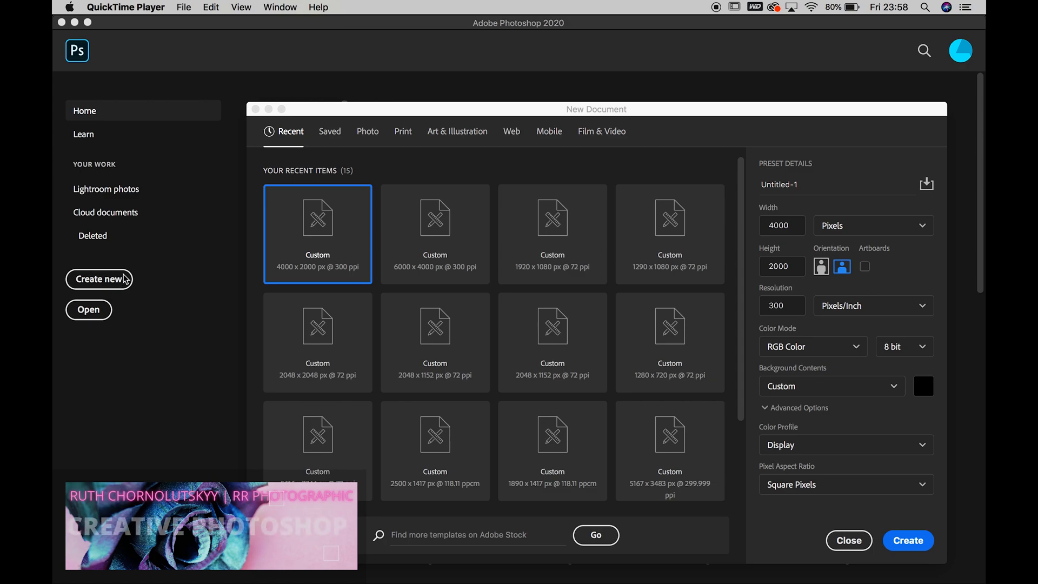
{"action": "mouse_move", "coordinate": [543, 208]}
{"action": "type", "text": "5000"}
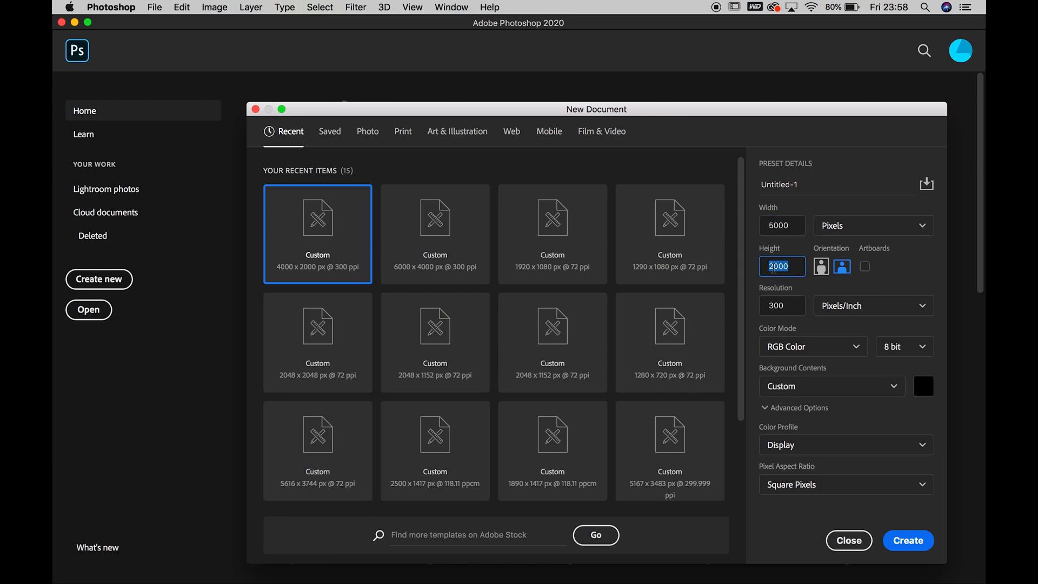
Create a 5000 × 3000 px, 300 ppi document, keeping the background colour black.
{"action": "type", "text": "3000"}
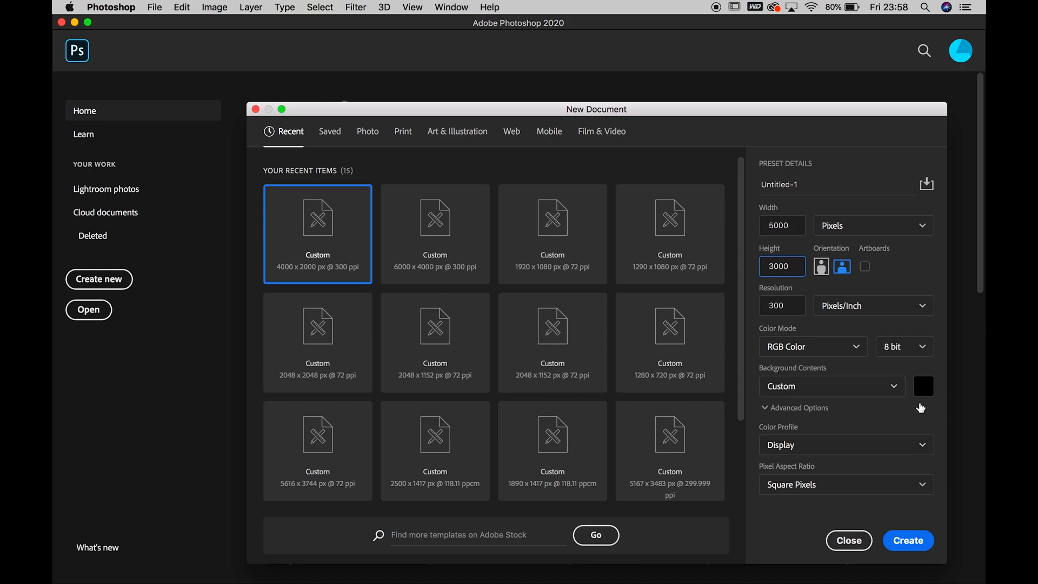
{"action": "left_click", "coordinate": [922, 386]}
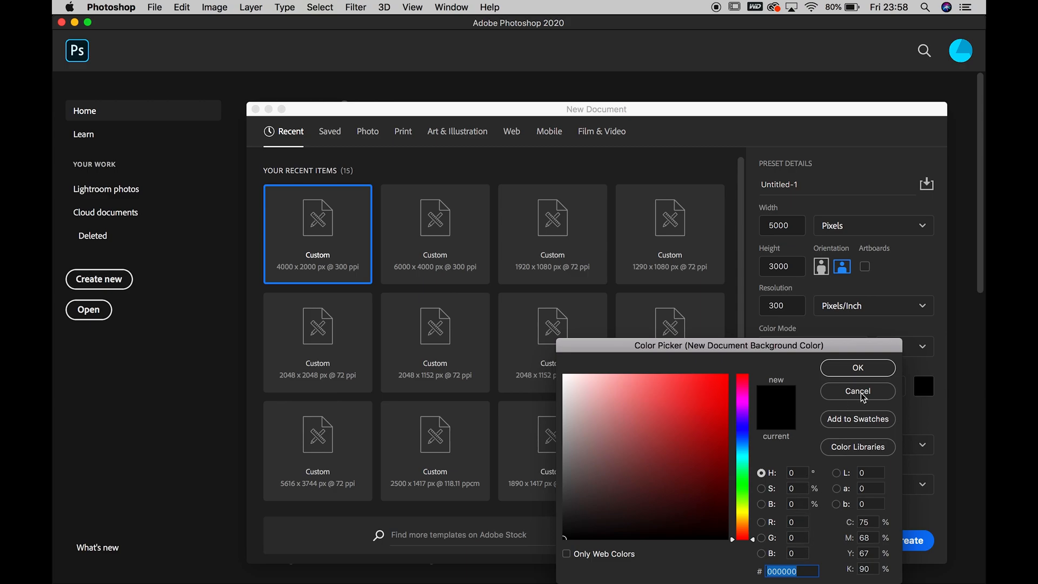
{"action": "left_click", "coordinate": [856, 390]}
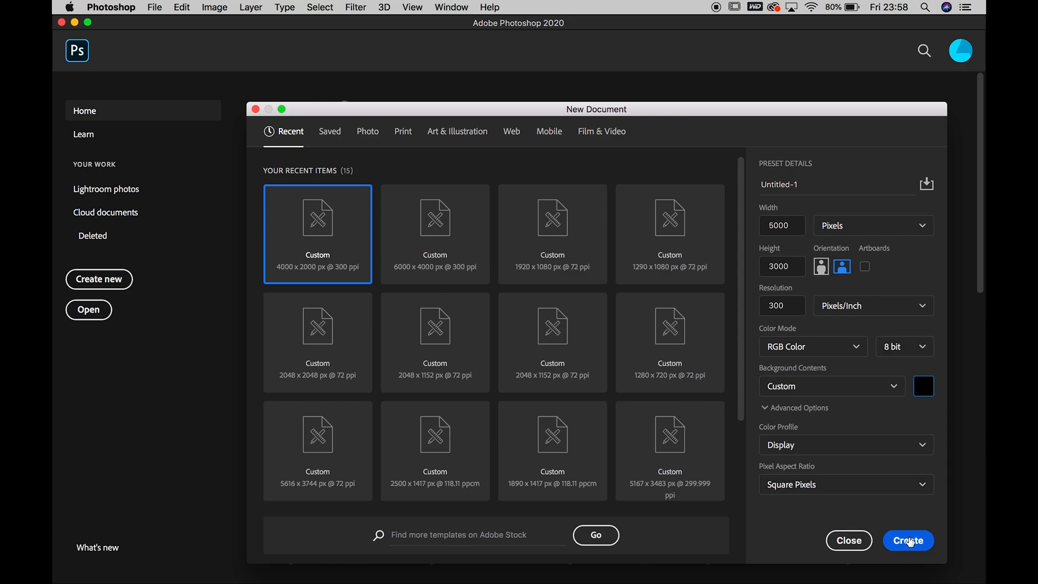
{"action": "left_click", "coordinate": [906, 540]}
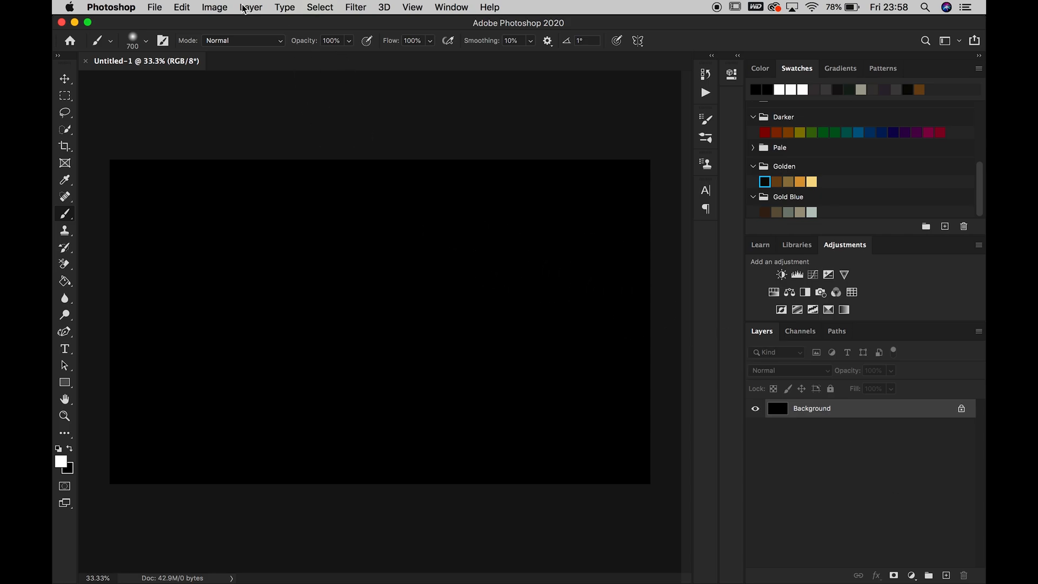
Rotate the canvas 90° counter-clockwise into a 3000 × 5000 px portrait.
{"action": "left_click", "coordinate": [214, 8]}
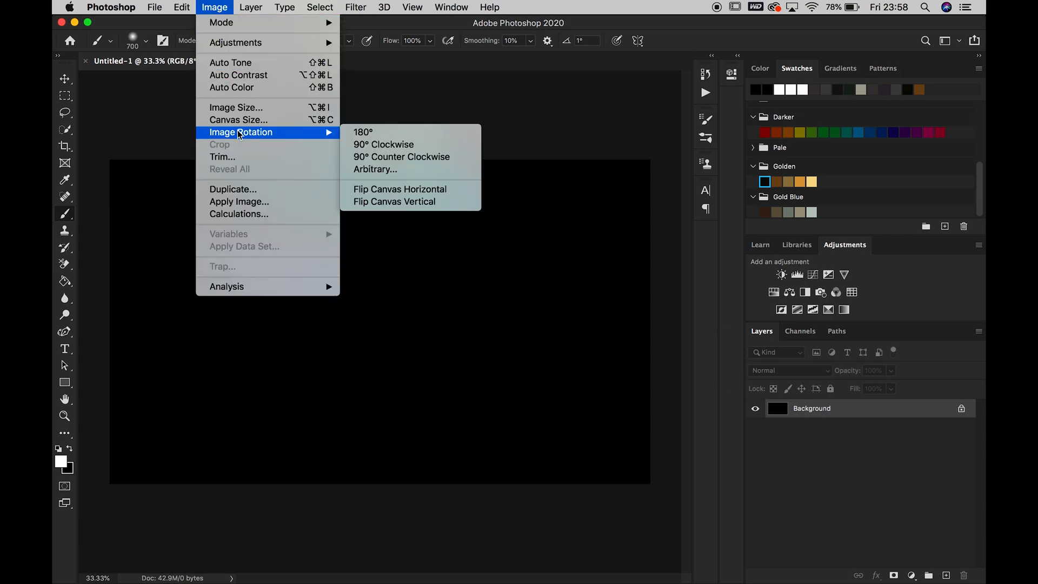
{"action": "mouse_move", "coordinate": [334, 137]}
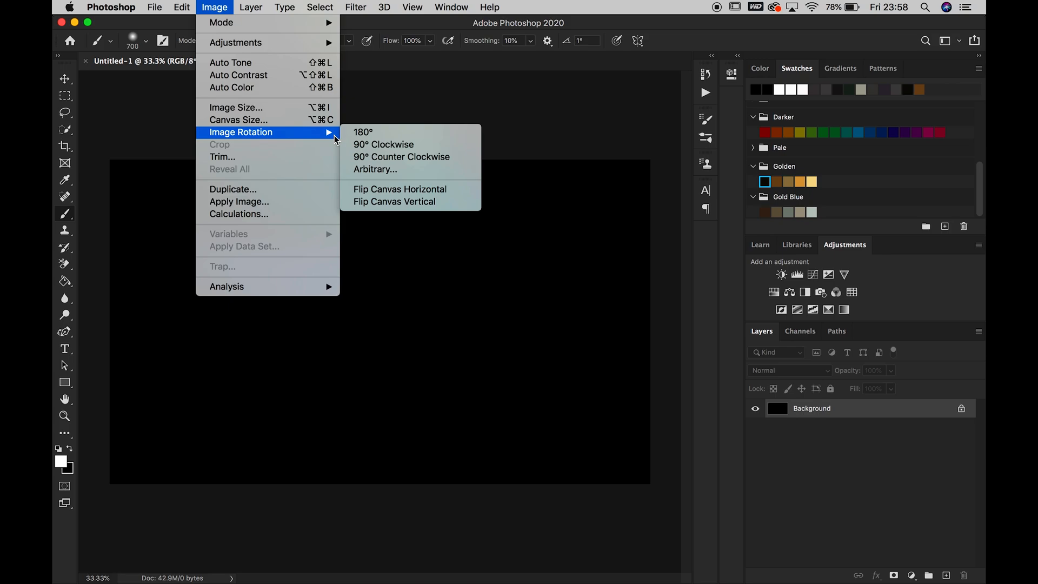
{"action": "mouse_move", "coordinate": [402, 156]}
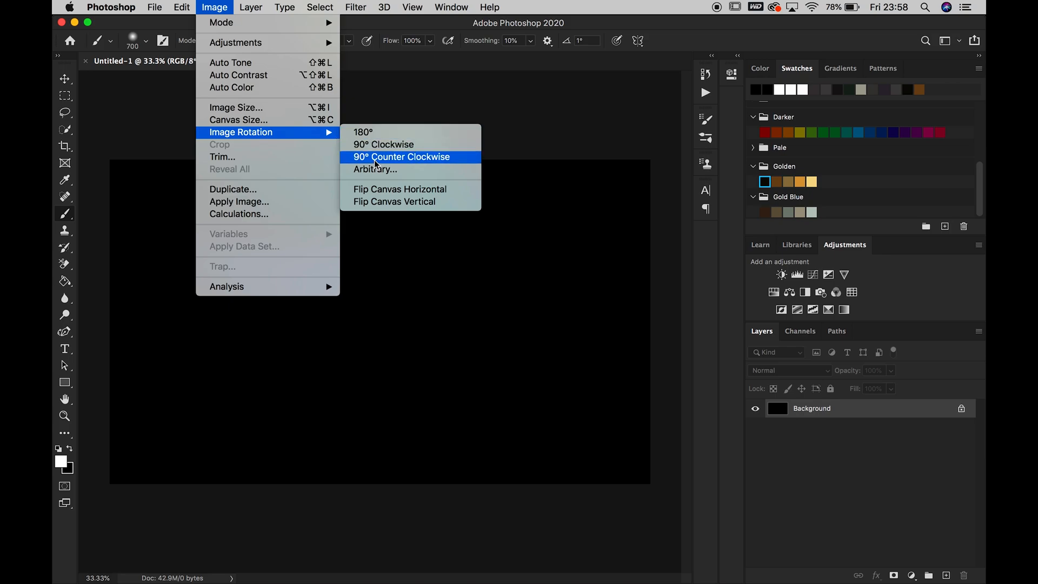
{"action": "left_click", "coordinate": [400, 156]}
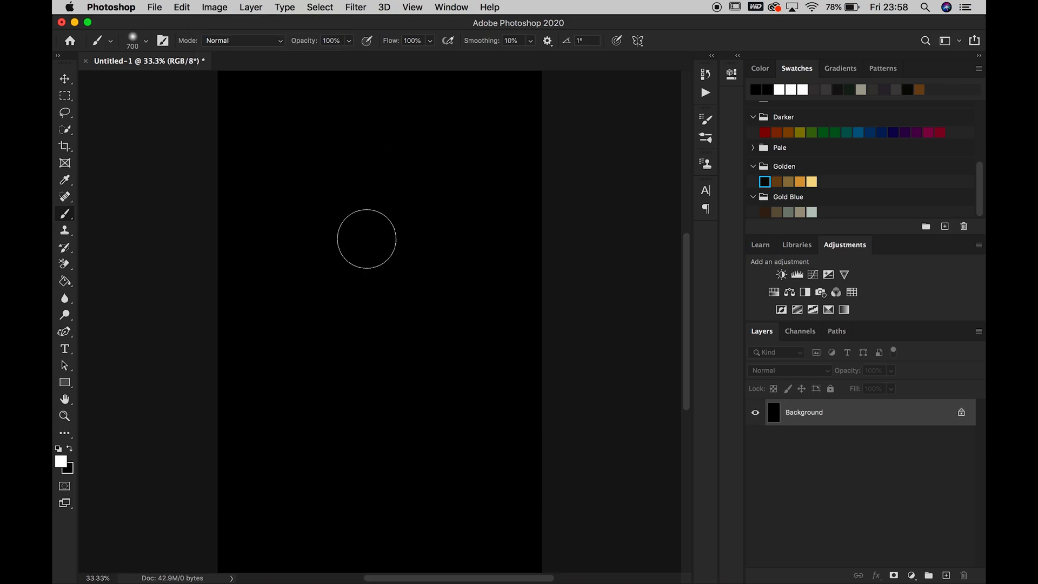
{"action": "mouse_move", "coordinate": [437, 175]}
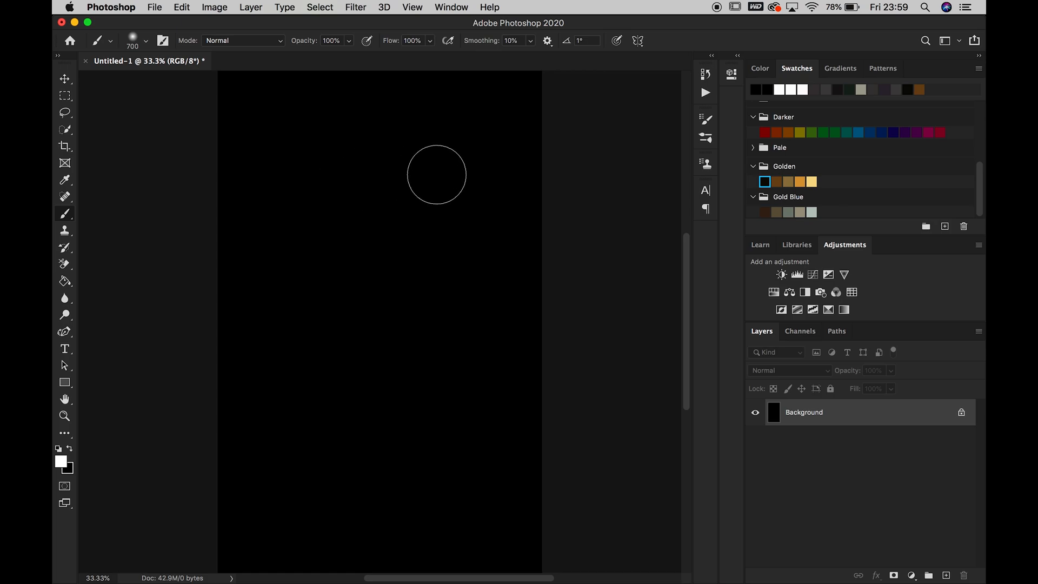
{"action": "mouse_move", "coordinate": [167, 272]}
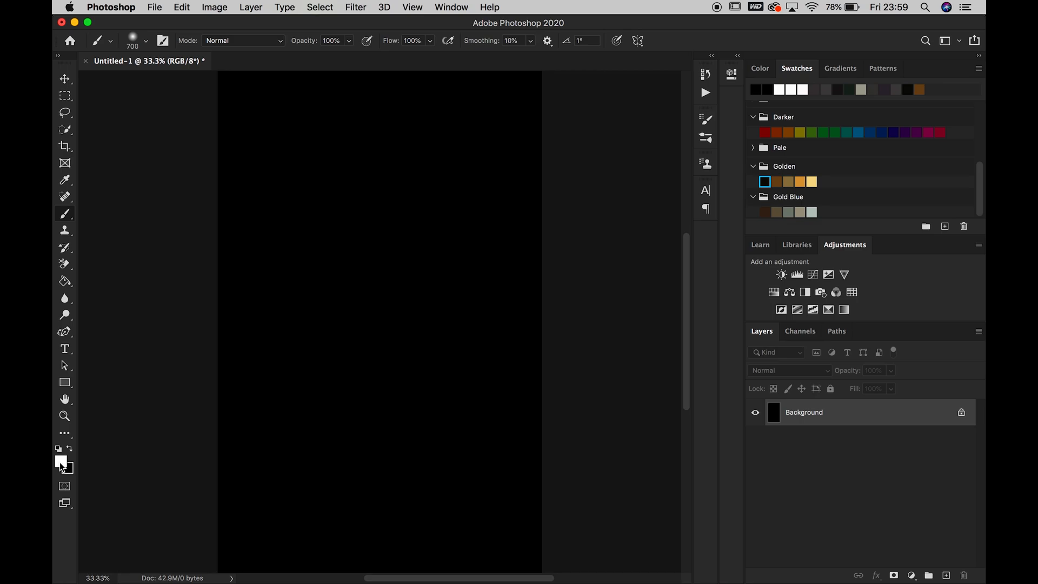
Make the foreground colour white and choose a Kyle's Spatter brush tip from the presets.
{"action": "left_click", "coordinate": [60, 462]}
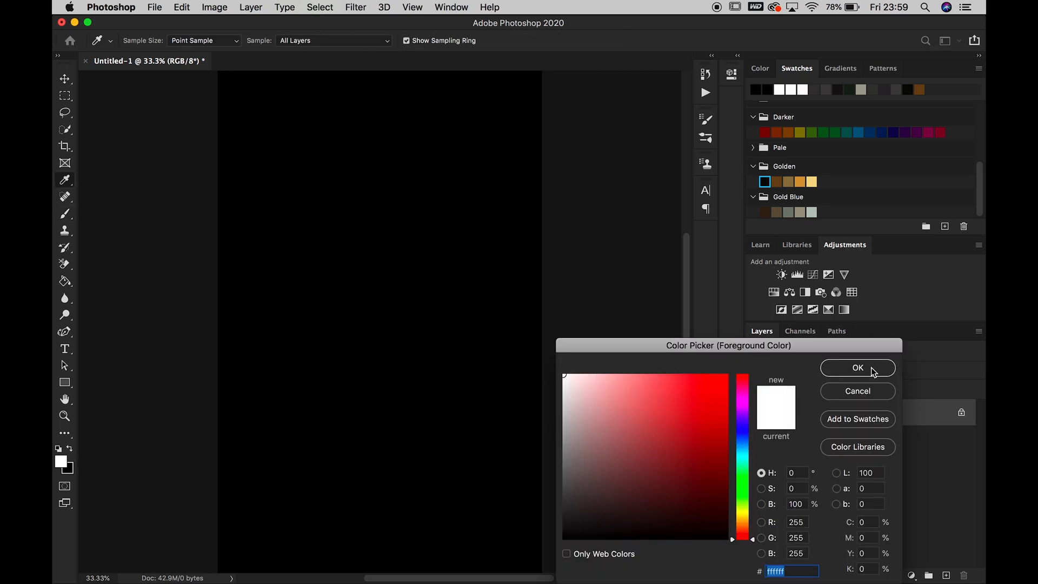
{"action": "left_click", "coordinate": [857, 367]}
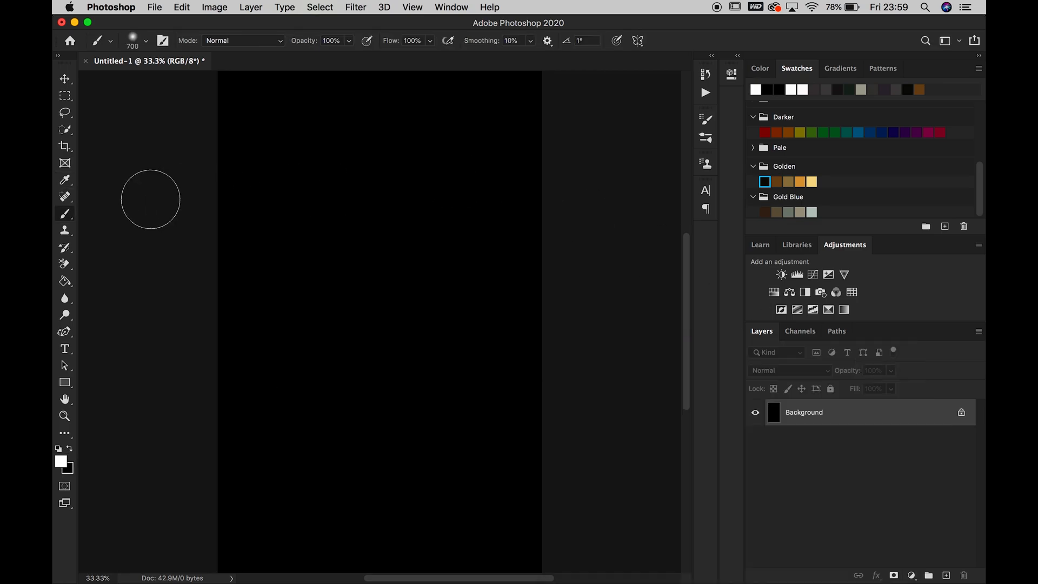
{"action": "left_click", "coordinate": [145, 40]}
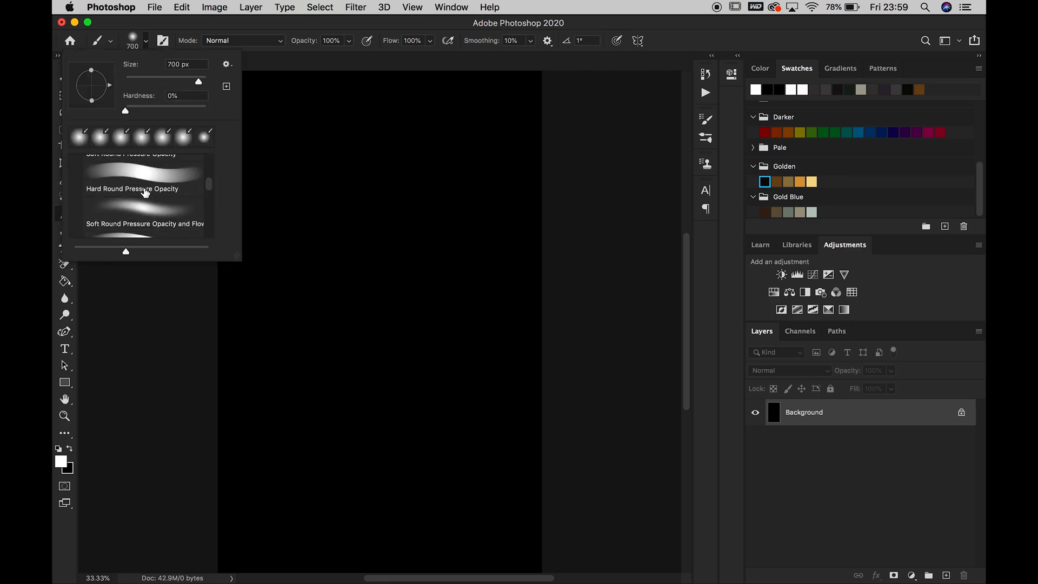
{"action": "scroll", "scroll_direction": "down", "scroll_amount": 3}
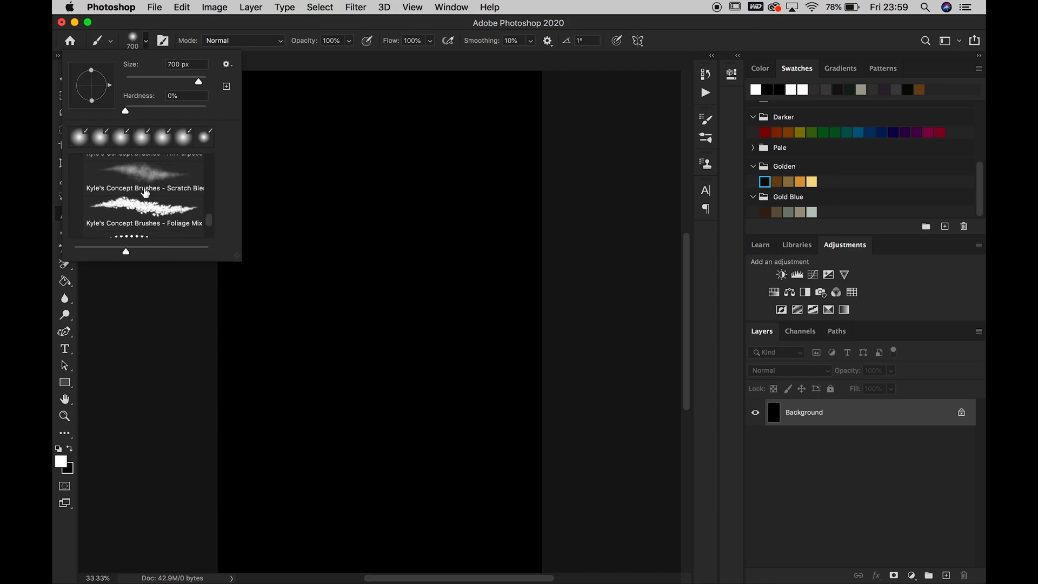
{"action": "scroll", "scroll_direction": "down", "scroll_amount": 3}
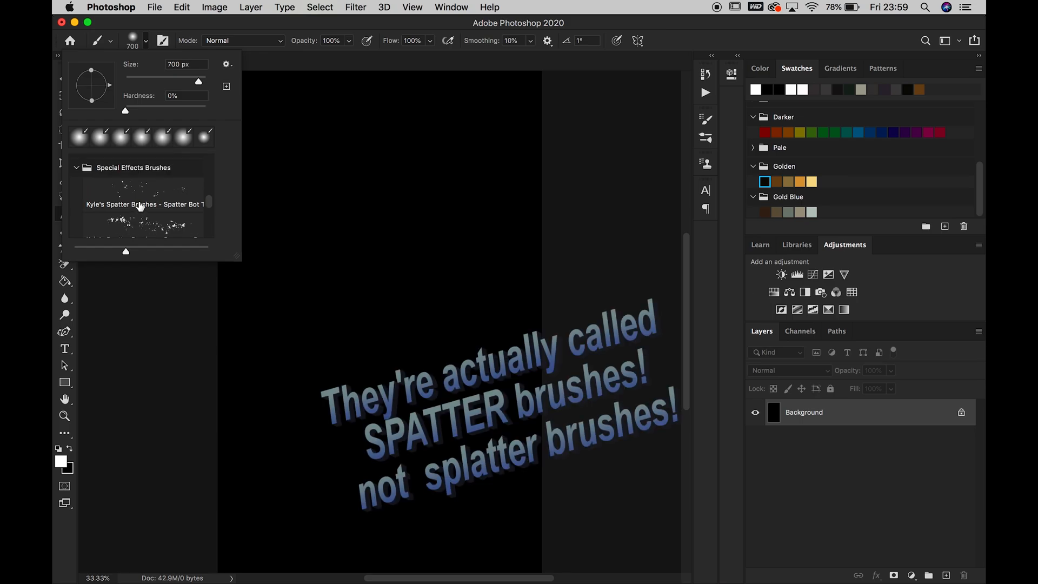
{"action": "left_click", "coordinate": [143, 205]}
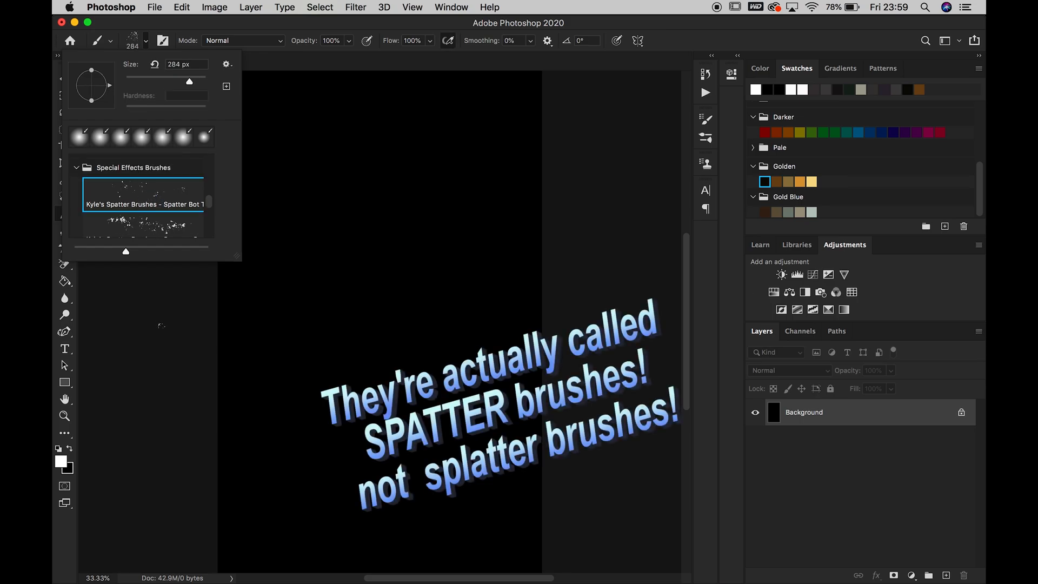
{"action": "left_click", "coordinate": [294, 274]}
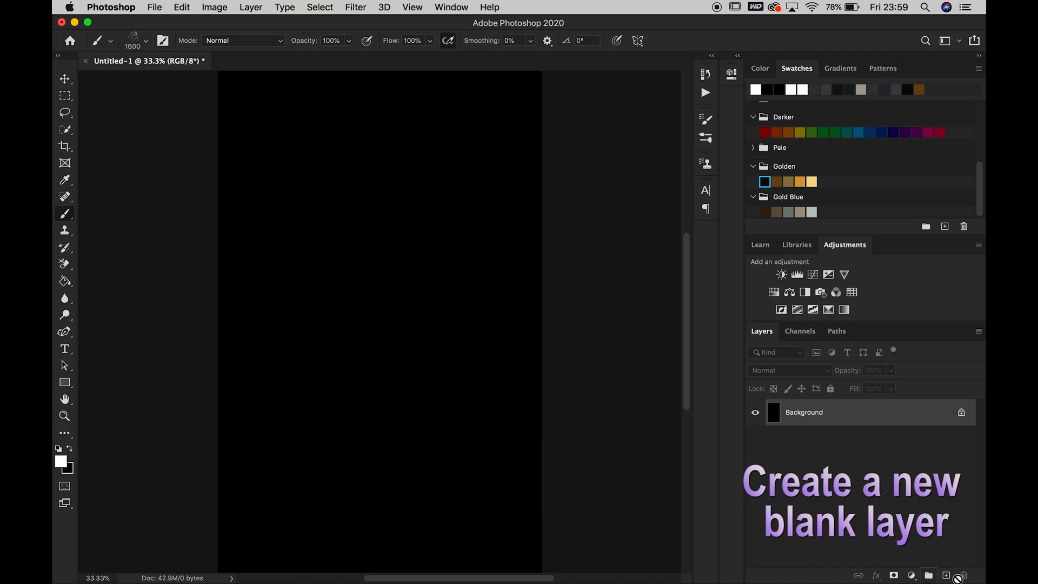
Add Layer 1 and stamp white spatter snow across the top, middle and bottom of the canvas.
{"action": "left_click", "coordinate": [944, 574]}
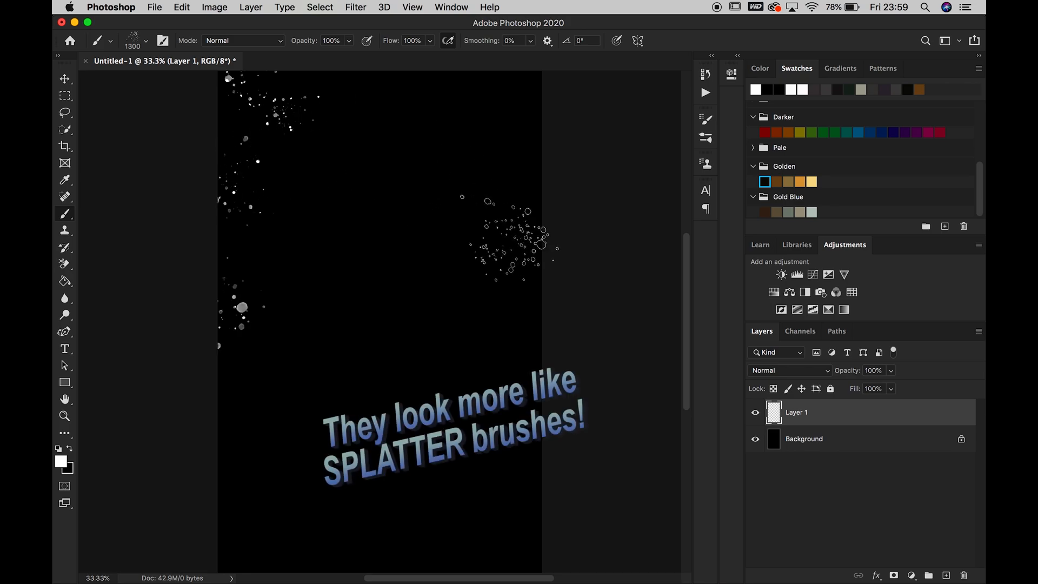
{"action": "left_click", "coordinate": [503, 212]}
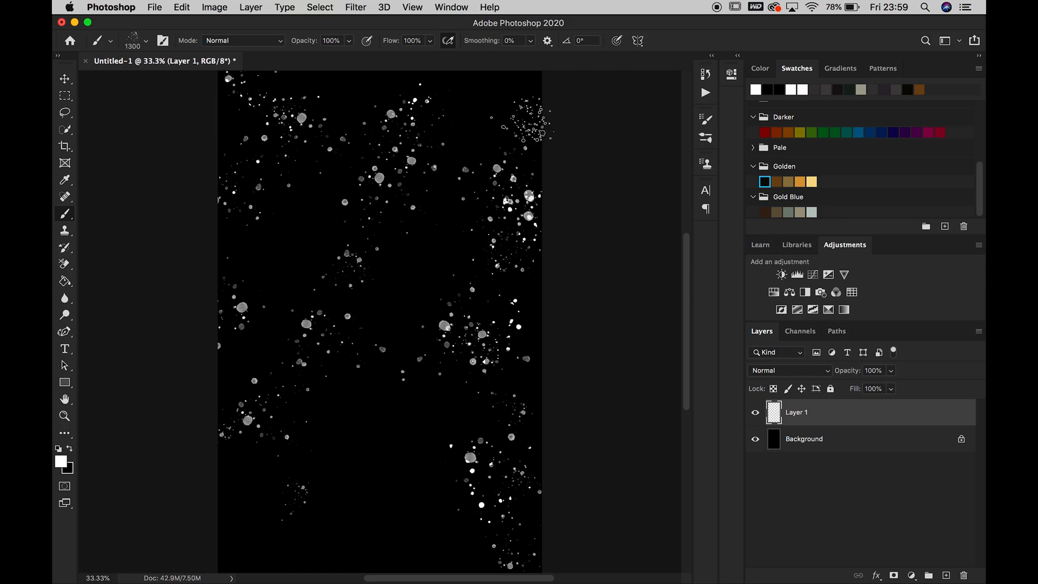
{"action": "left_click", "coordinate": [483, 503]}
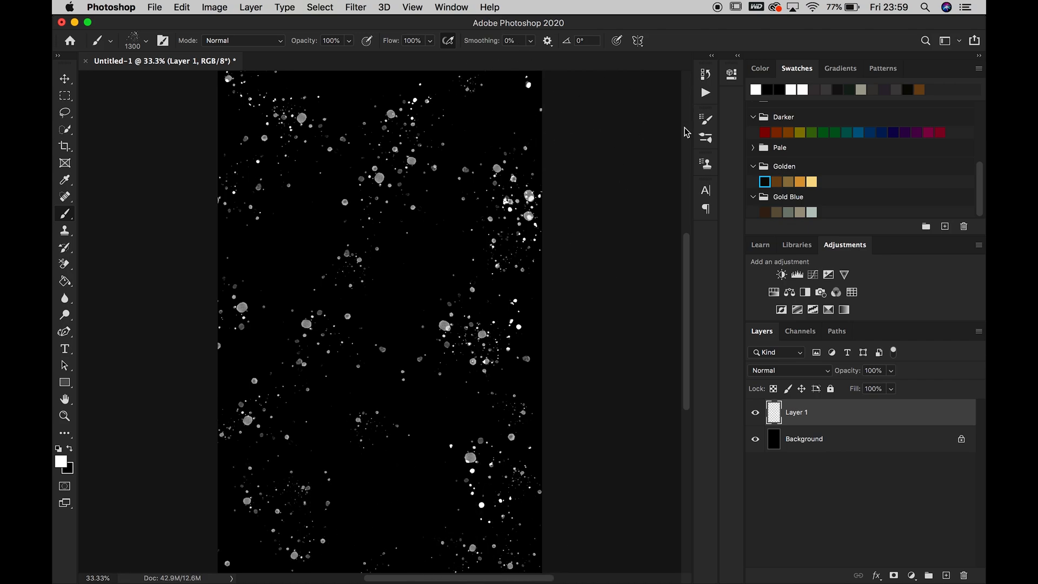
{"action": "left_click", "coordinate": [509, 116]}
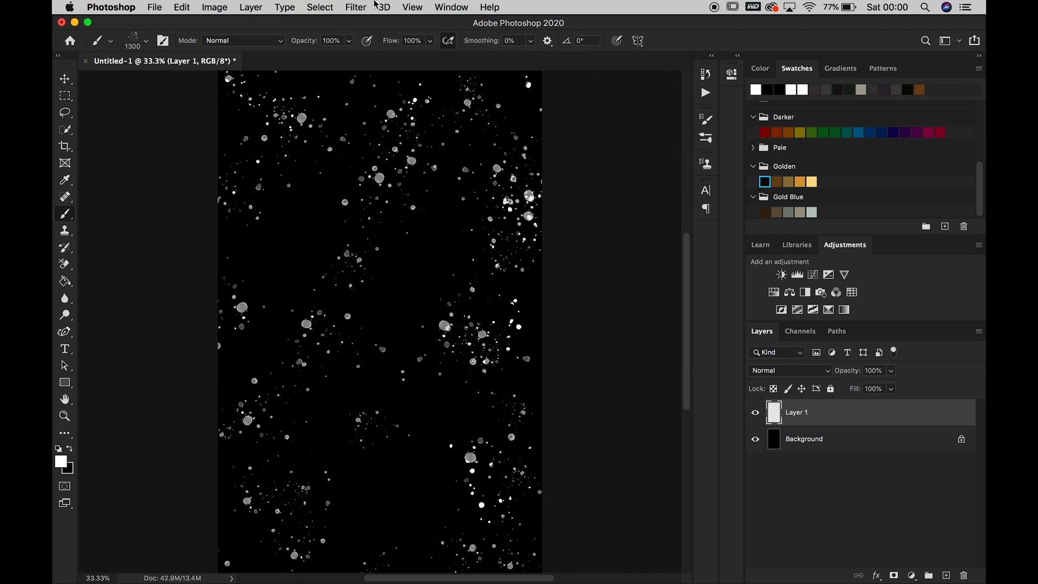
Soften Layer 1's speckles with a 79.5 px Gaussian Blur into faint glows.
{"action": "left_click", "coordinate": [355, 7]}
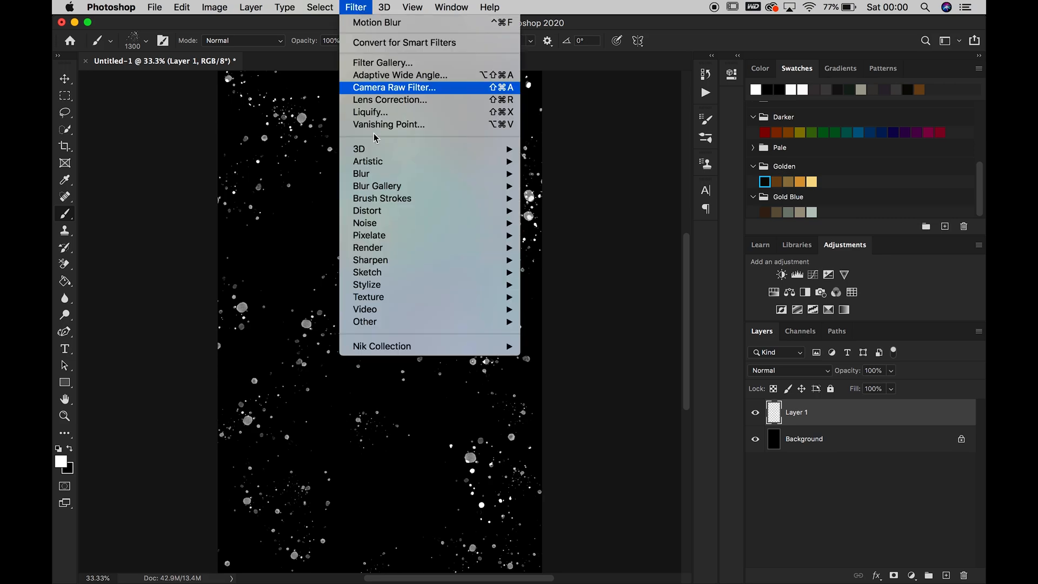
{"action": "mouse_move", "coordinate": [361, 173]}
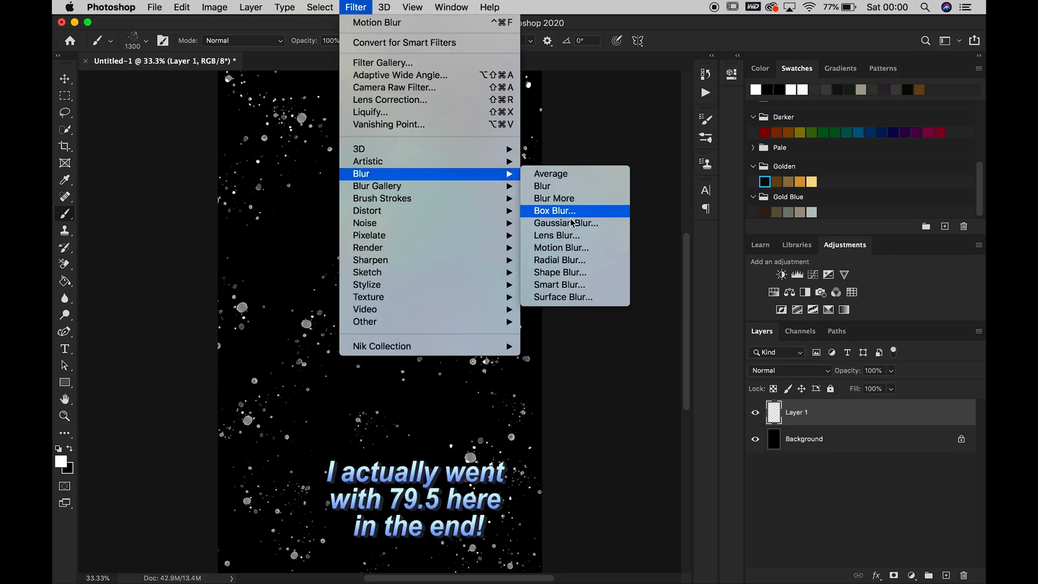
{"action": "left_click", "coordinate": [566, 223]}
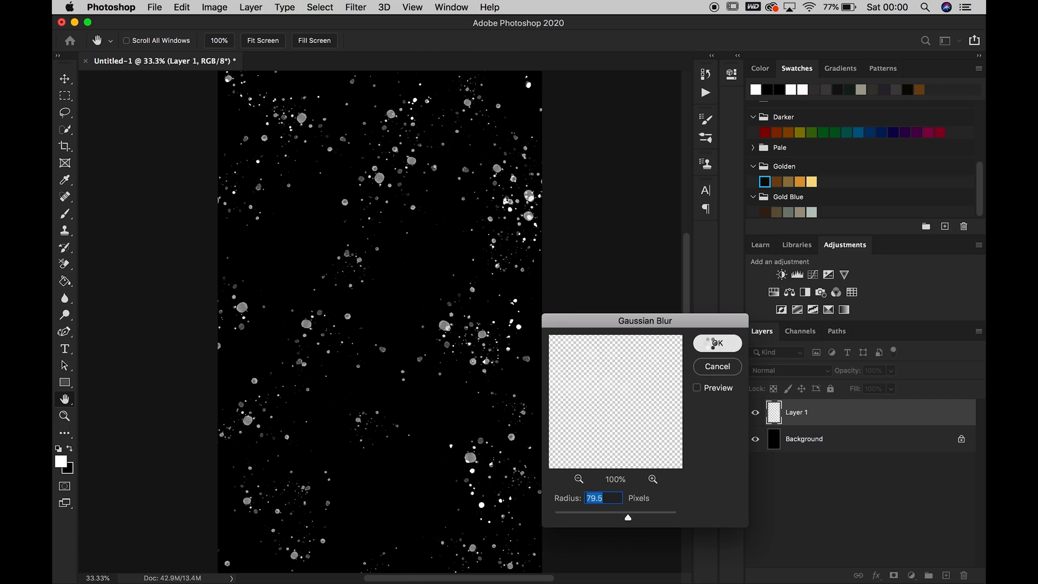
{"action": "left_click", "coordinate": [716, 343]}
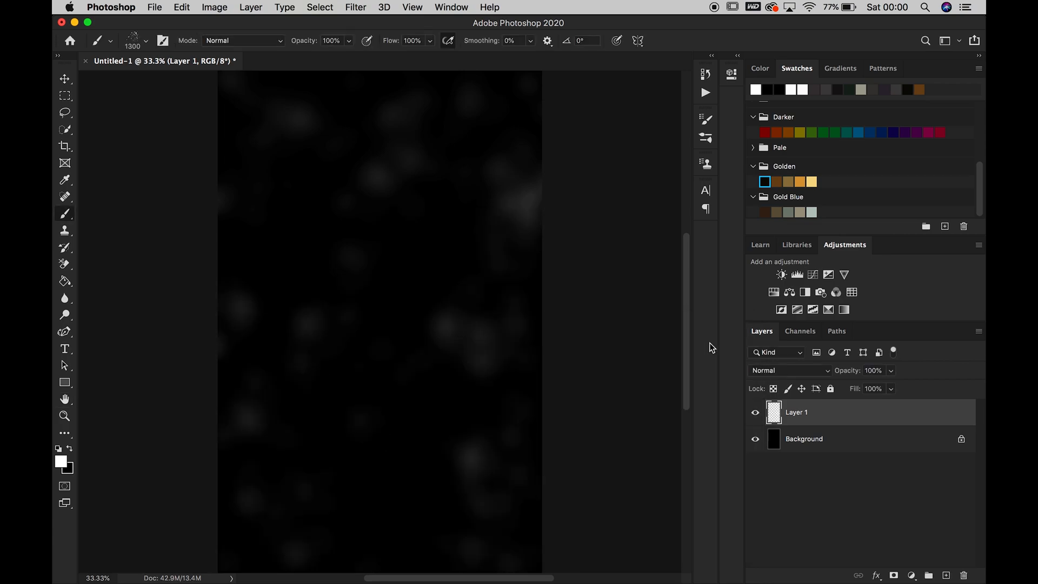
{"action": "left_click", "coordinate": [963, 574]}
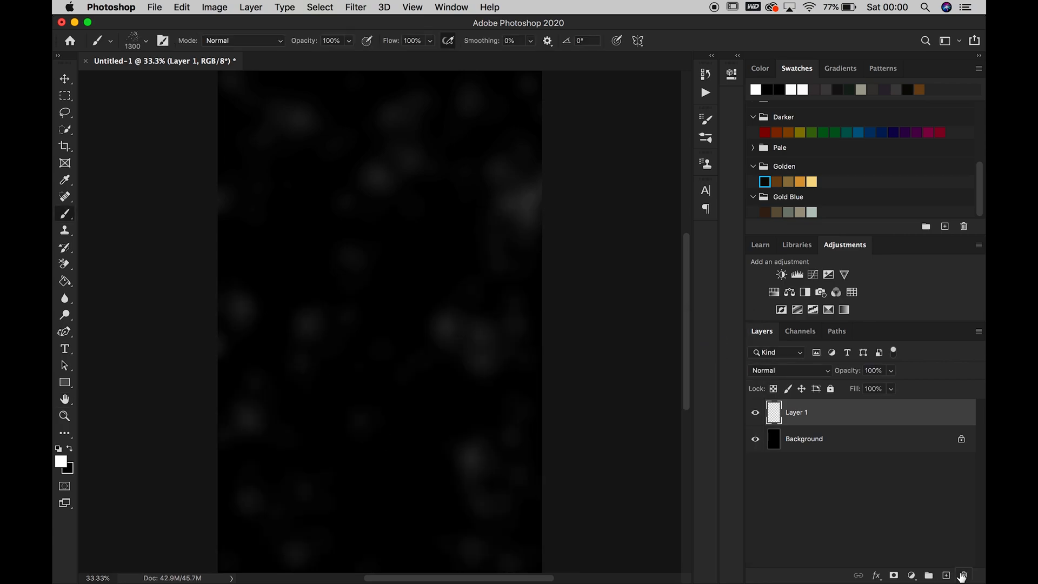
Add Layer 2 and stamp fresh white spatter over the blurred glows.
{"action": "left_click", "coordinate": [946, 575]}
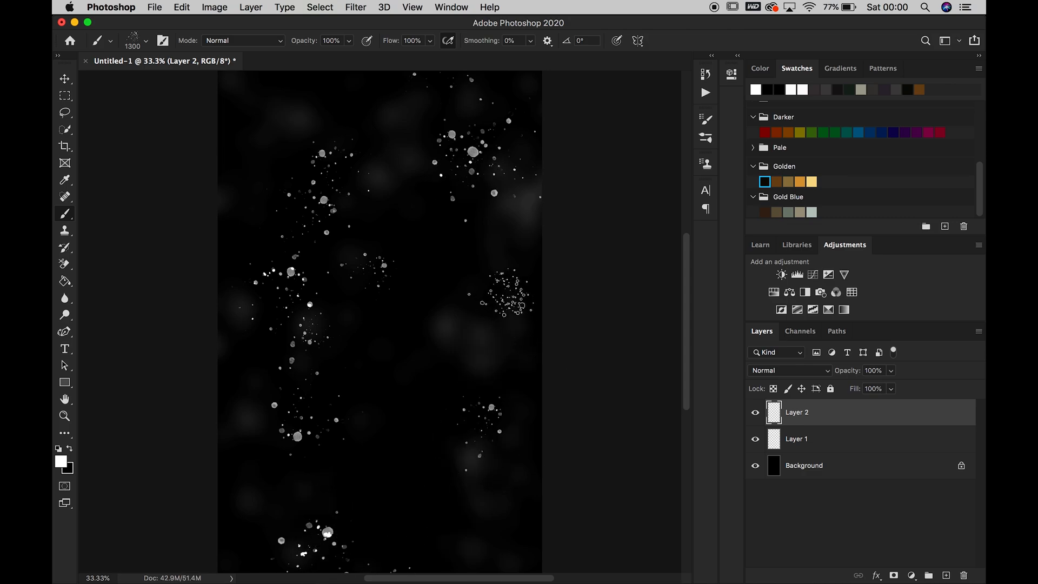
{"action": "left_click", "coordinate": [380, 86]}
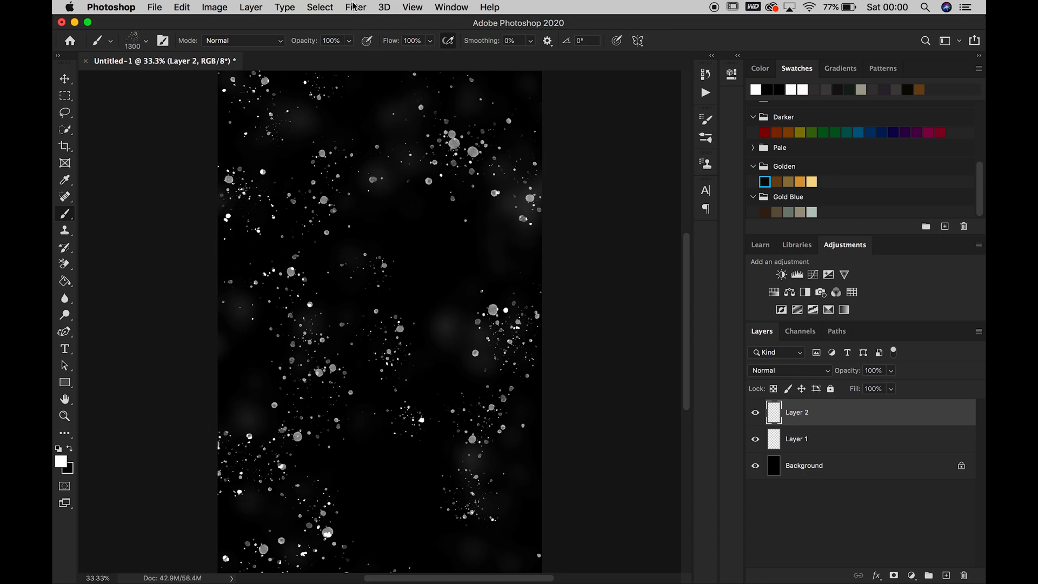
Soften Layer 2's speckles with a Gaussian Blur of about 30 px.
{"action": "left_click", "coordinate": [355, 8]}
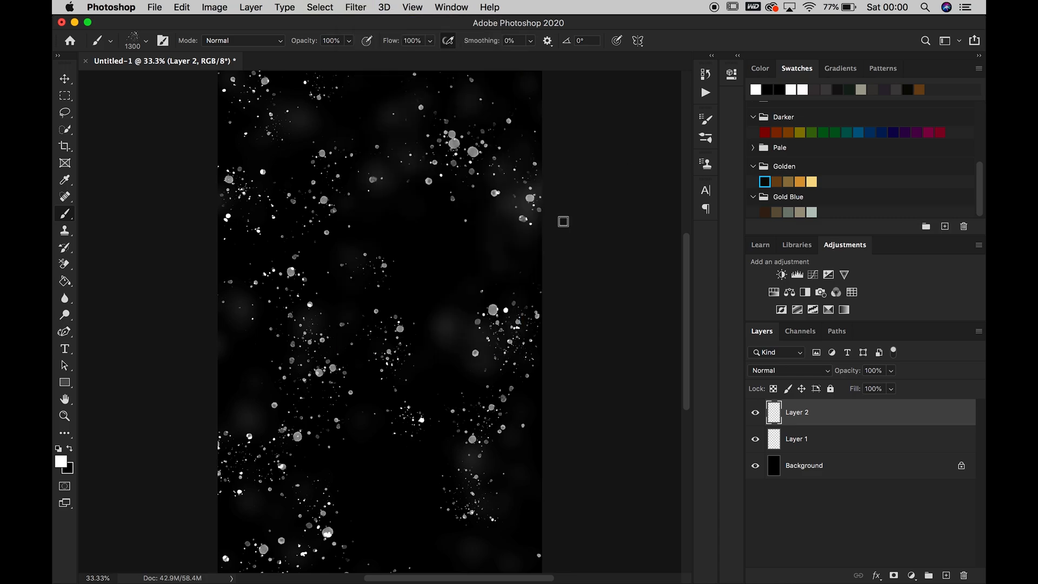
{"action": "left_click", "coordinate": [356, 8]}
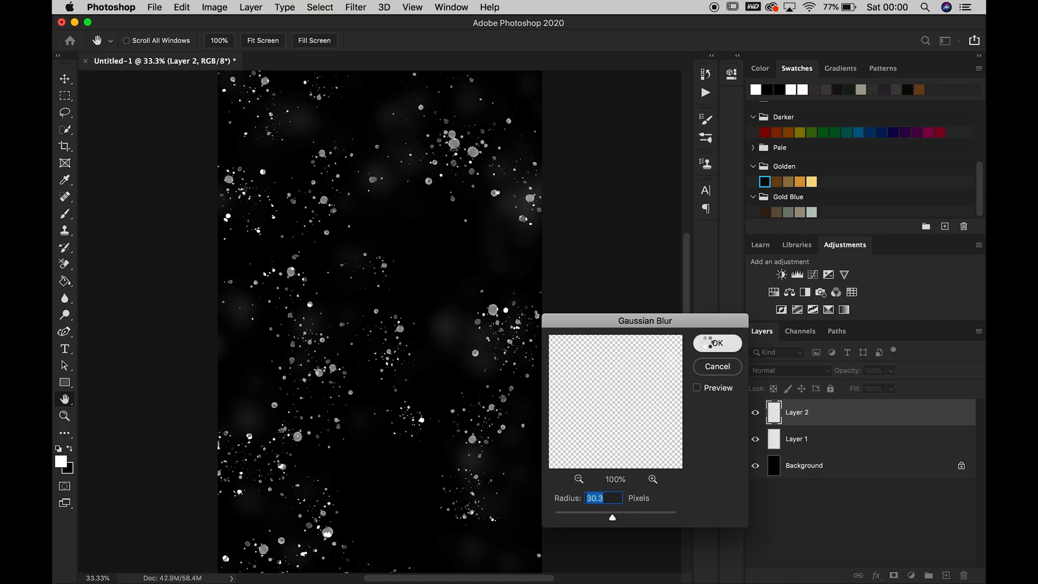
{"action": "left_click", "coordinate": [716, 343]}
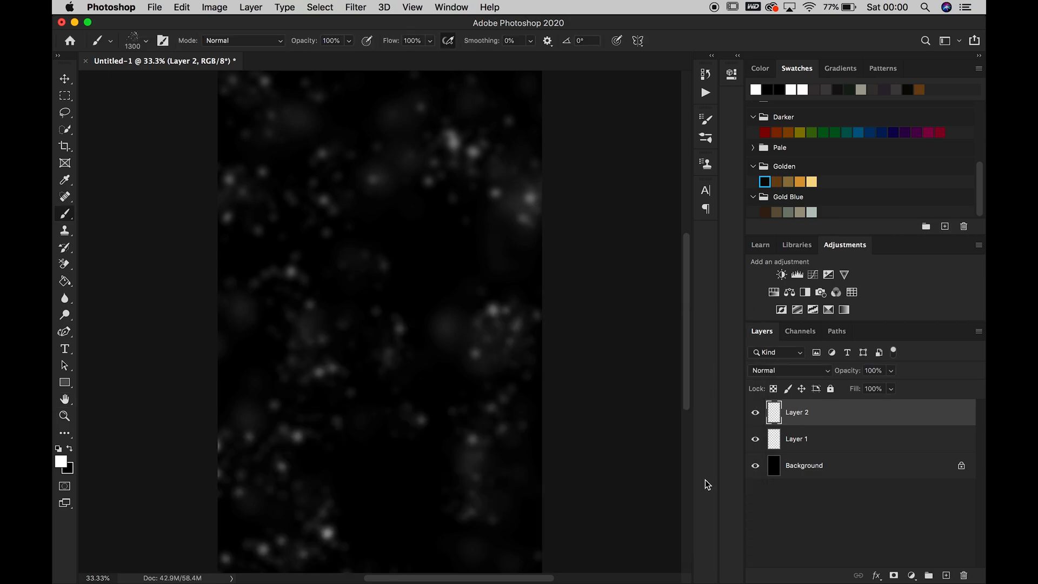
{"action": "mouse_move", "coordinate": [869, 562]}
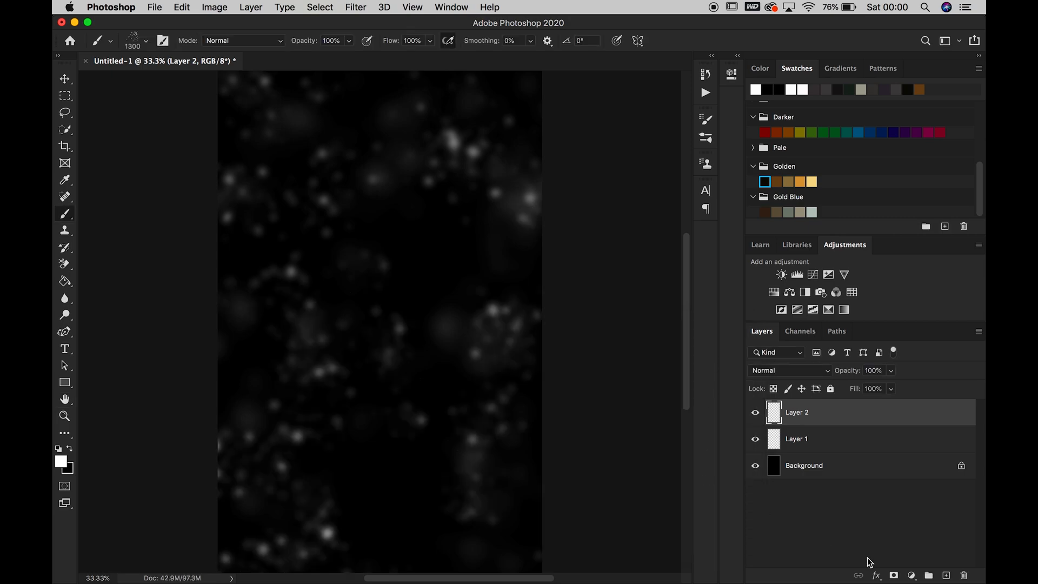
Add Layer 3 and switch to a different Kyle's Spatter brush for larger flakes.
{"action": "left_click", "coordinate": [945, 574]}
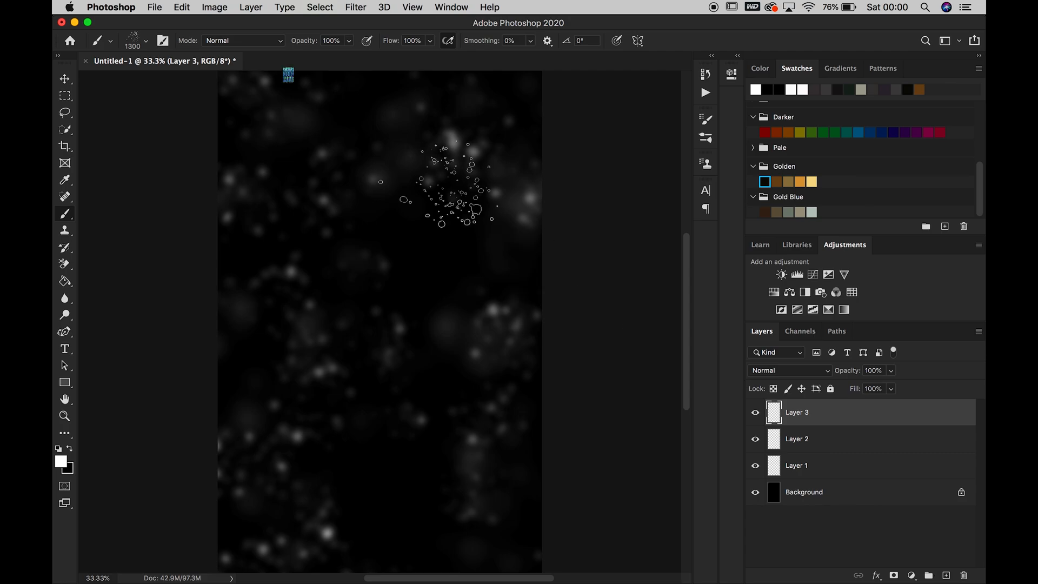
{"action": "left_click", "coordinate": [145, 40]}
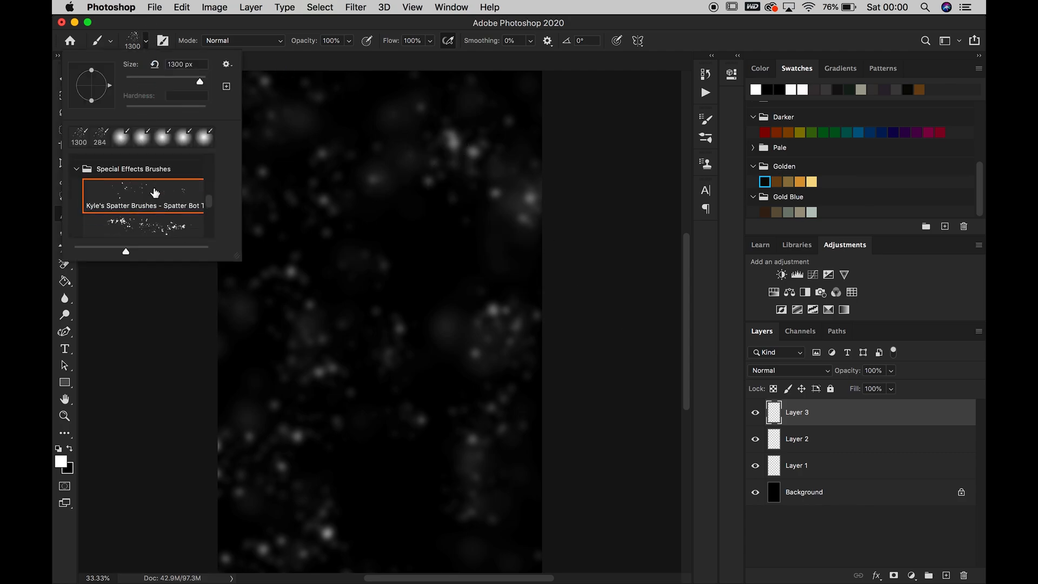
{"action": "scroll", "scroll_direction": "down", "scroll_amount": 3}
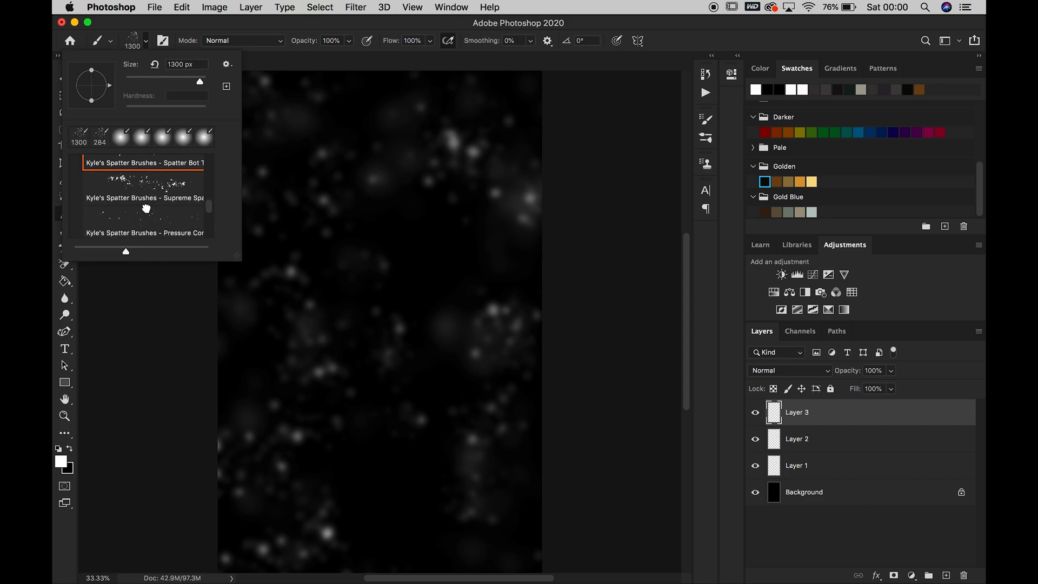
{"action": "left_click", "coordinate": [143, 218]}
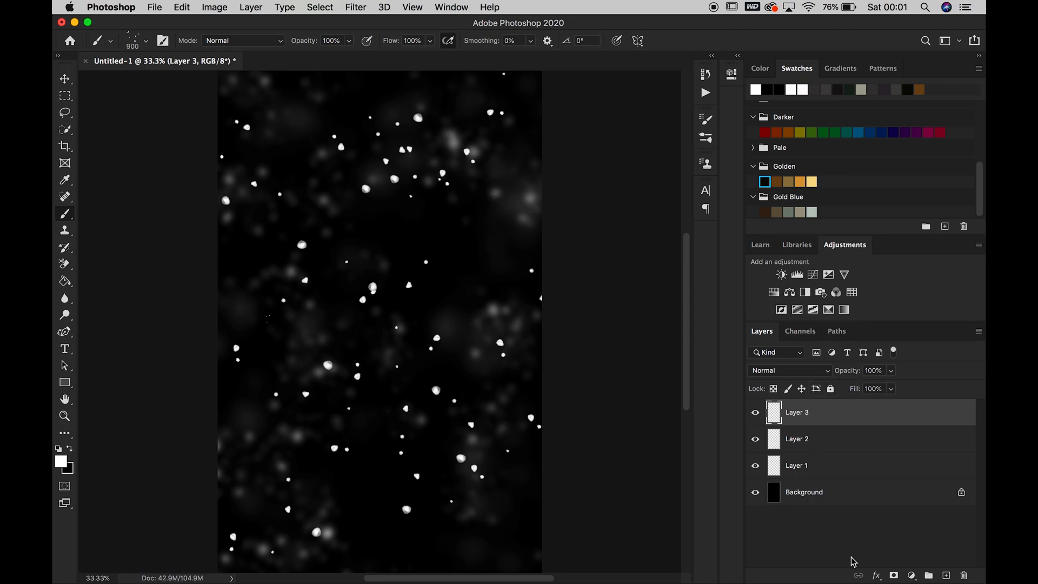
Lightly blur Layer 3's flakes at about 8 px, then add an empty Layer 4 above.
{"action": "left_click", "coordinate": [354, 8]}
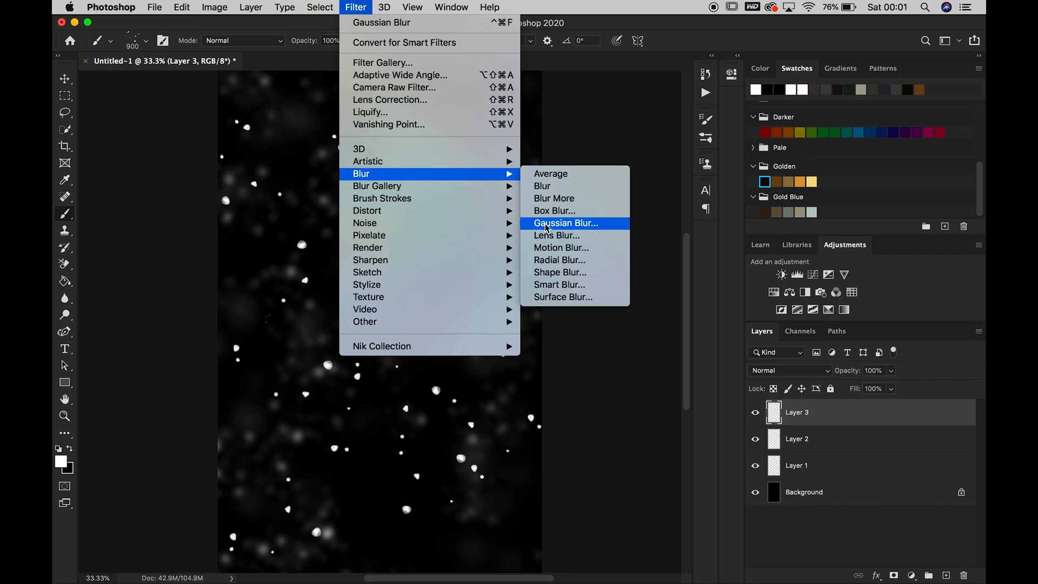
{"action": "left_click", "coordinate": [565, 222]}
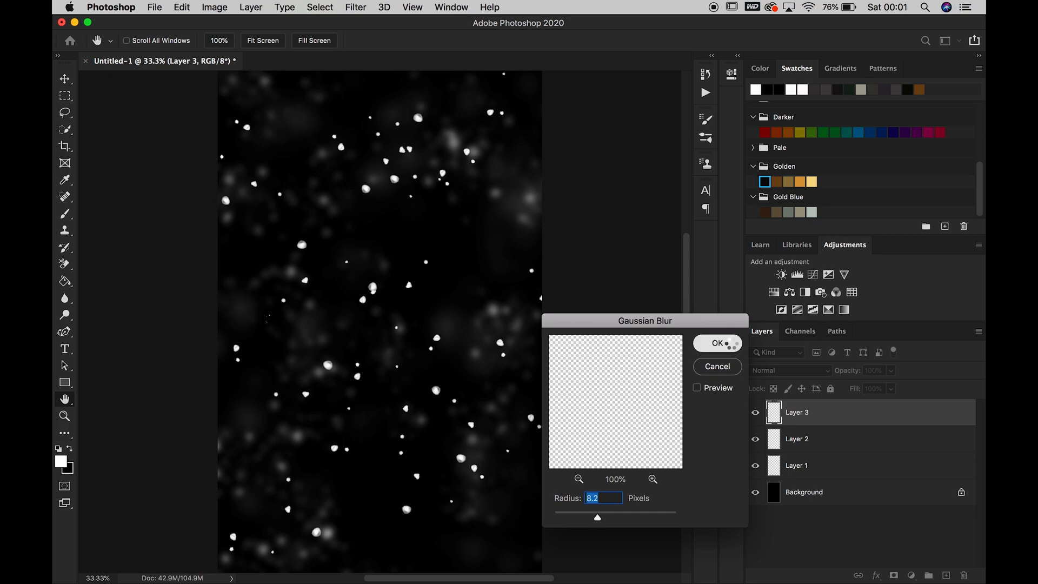
{"action": "left_click", "coordinate": [716, 343]}
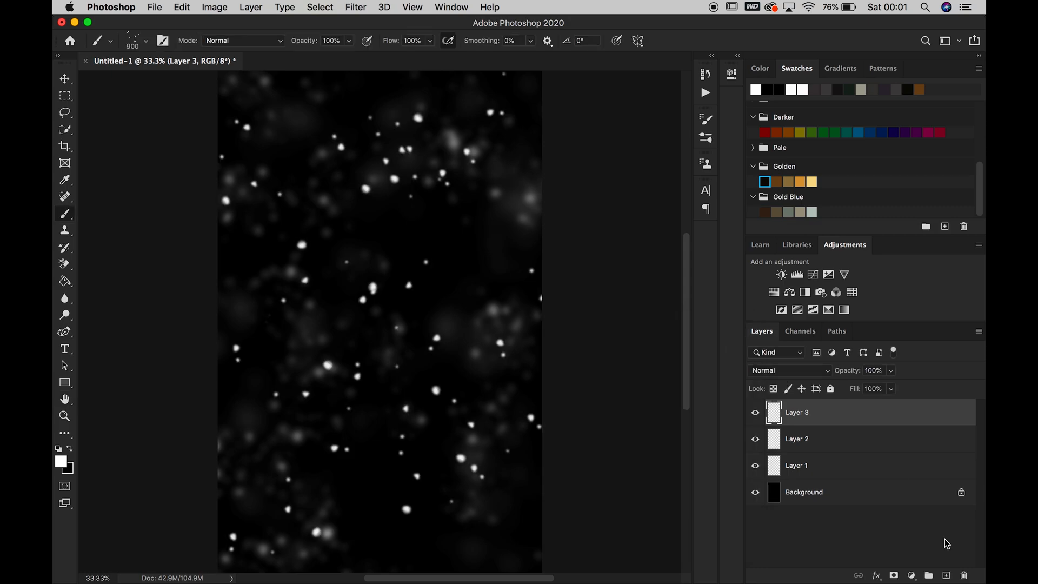
{"action": "left_click", "coordinate": [945, 574]}
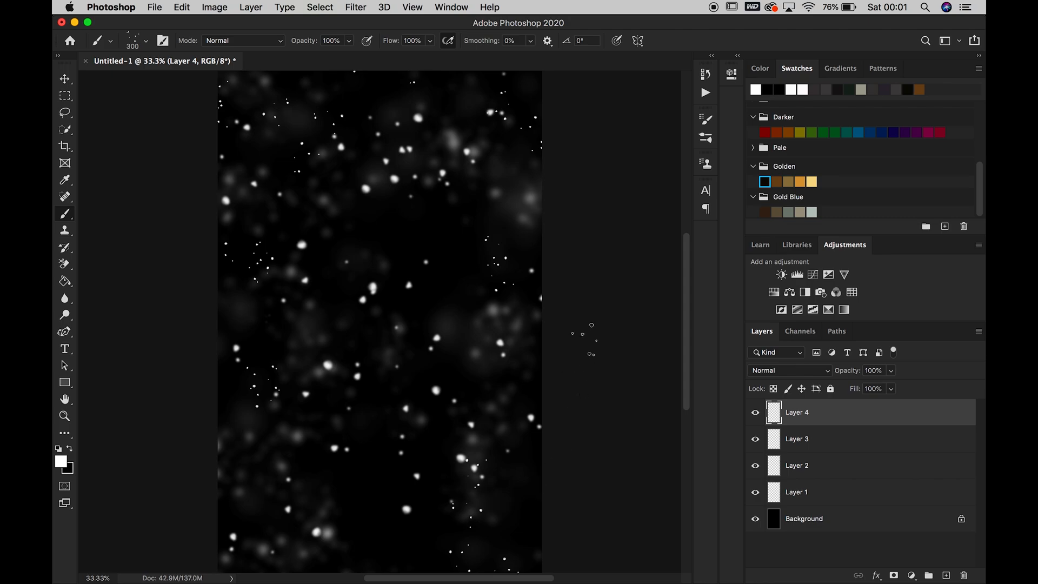
{"action": "mouse_move", "coordinate": [298, 500]}
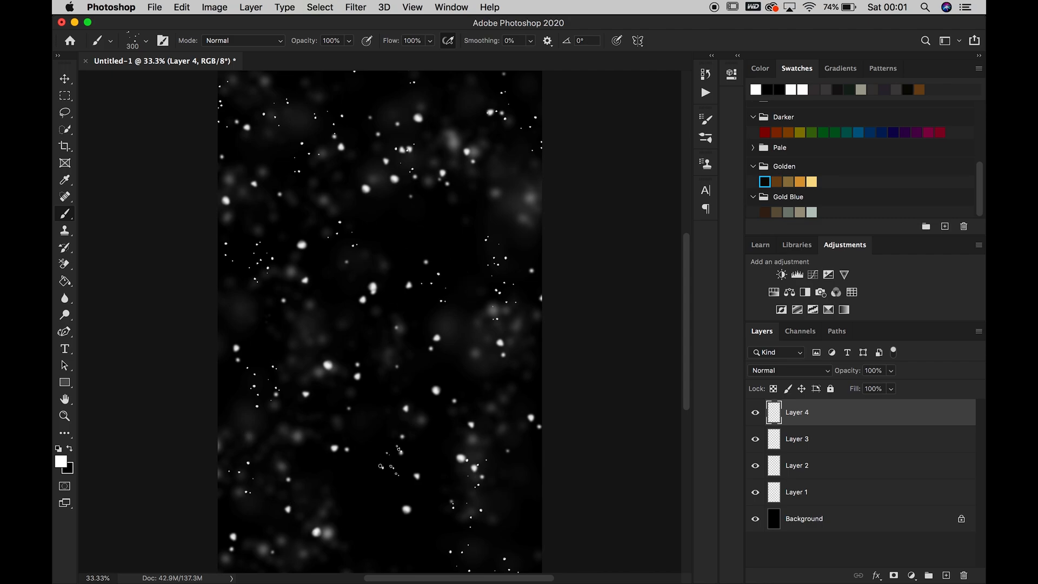
Soften Layer 4's fine specks with a Gaussian Blur of about 5.6 px.
{"action": "left_click", "coordinate": [355, 8]}
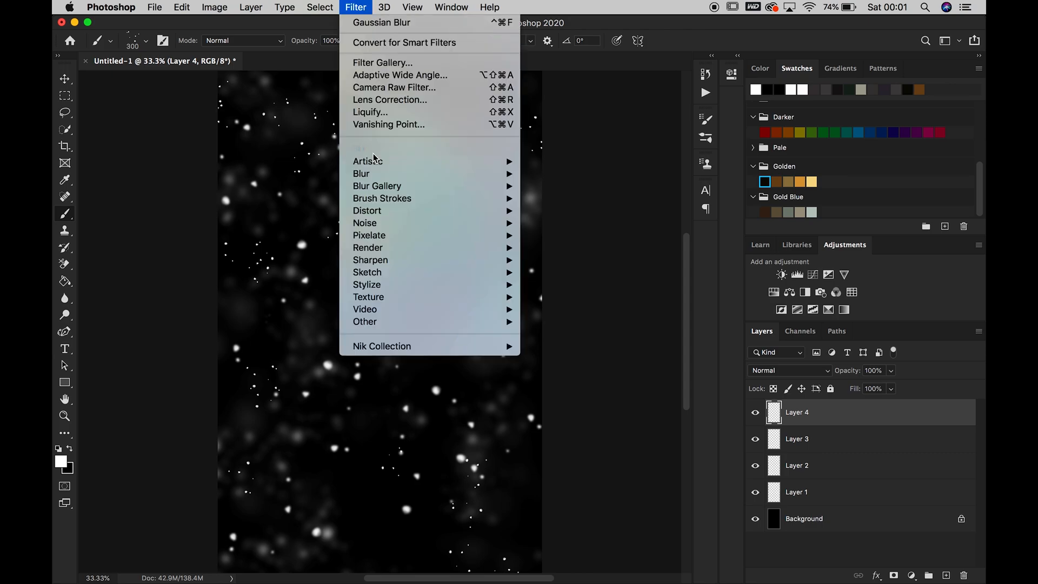
{"action": "mouse_move", "coordinate": [361, 173]}
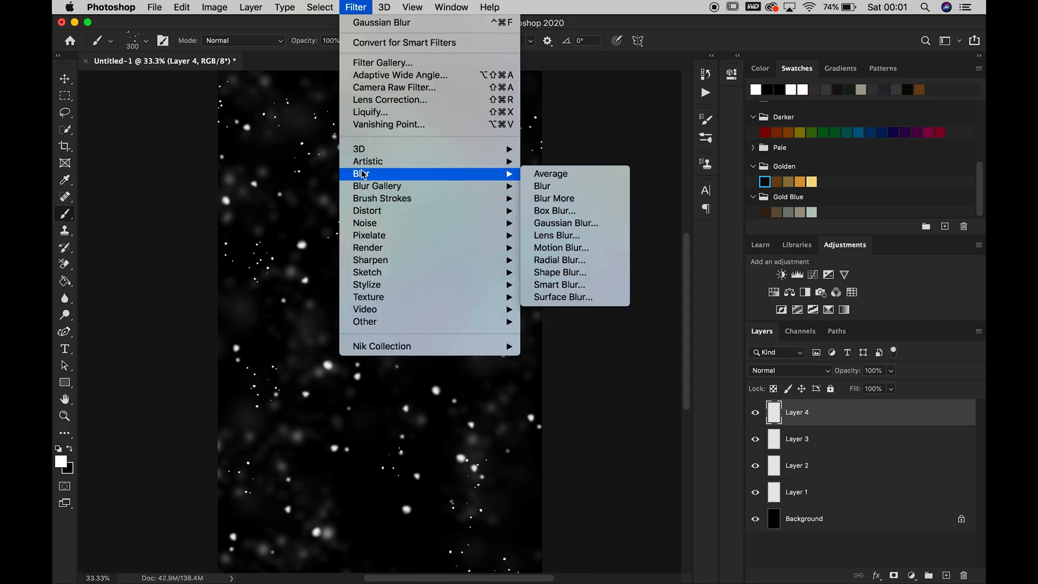
{"action": "left_click", "coordinate": [565, 222]}
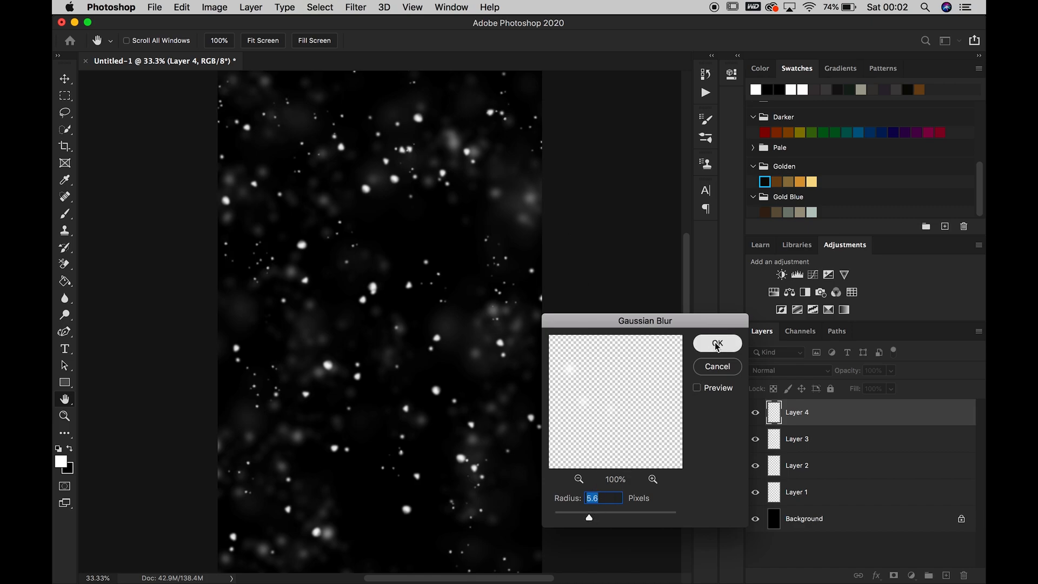
{"action": "left_click", "coordinate": [717, 342]}
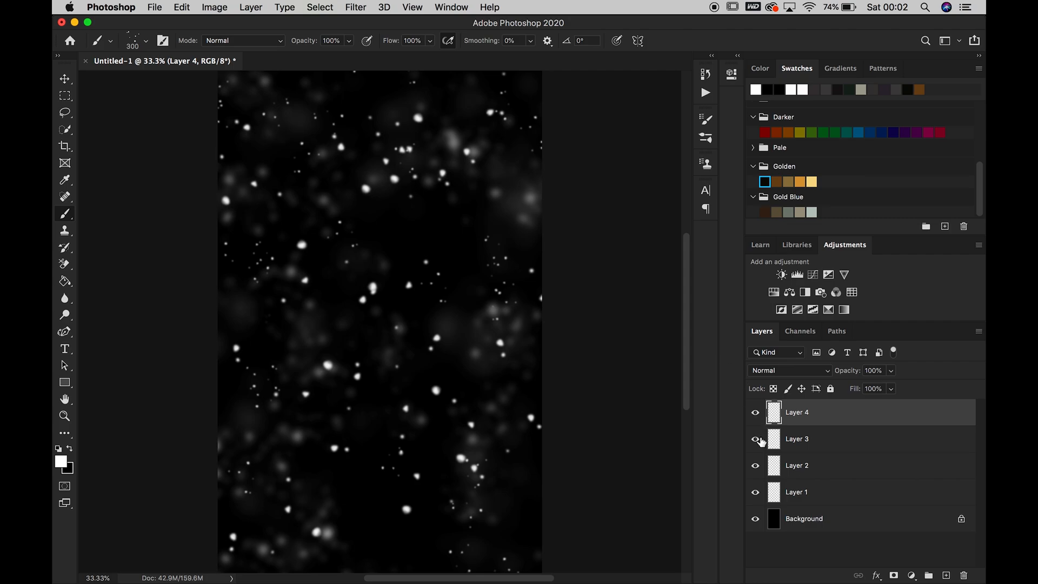
Toggle Layer 3 to compare, then group Layers 1–4 and toggle the group's visibility.
{"action": "left_click", "coordinate": [755, 438]}
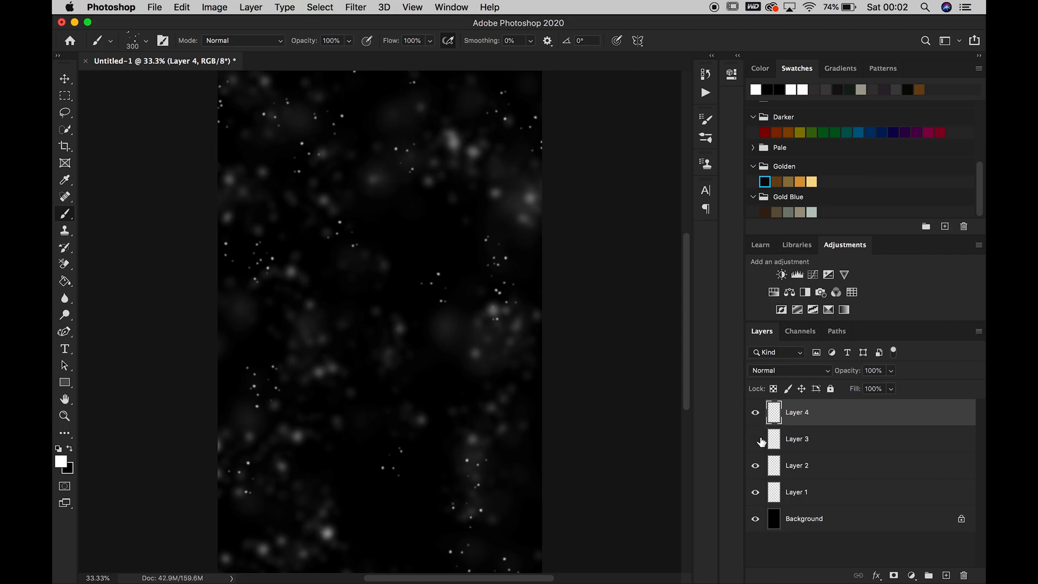
{"action": "left_click", "coordinate": [755, 438]}
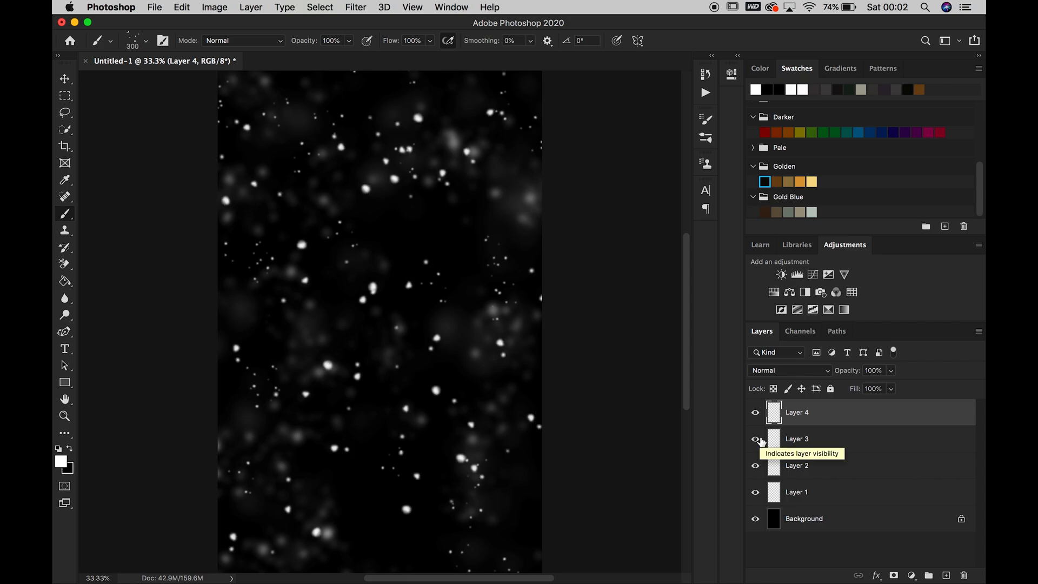
{"action": "mouse_move", "coordinate": [880, 487]}
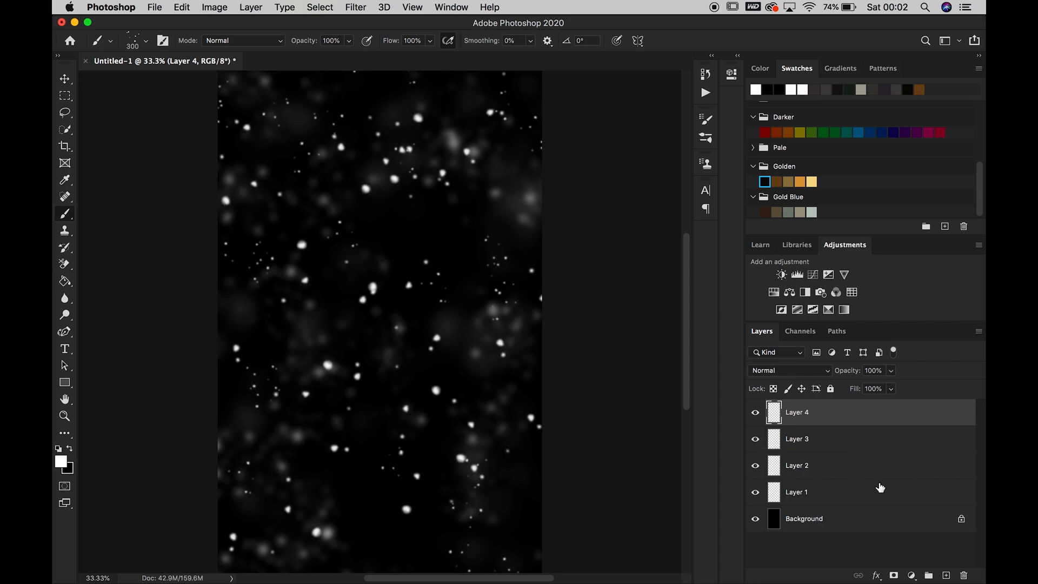
{"action": "mouse_move", "coordinate": [874, 497]}
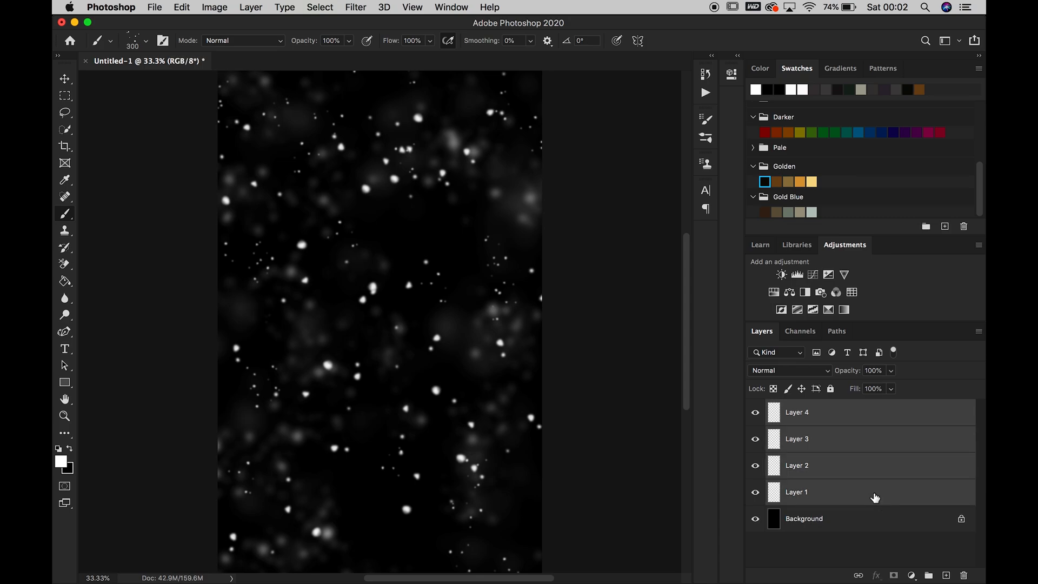
{"action": "left_click", "coordinate": [929, 574]}
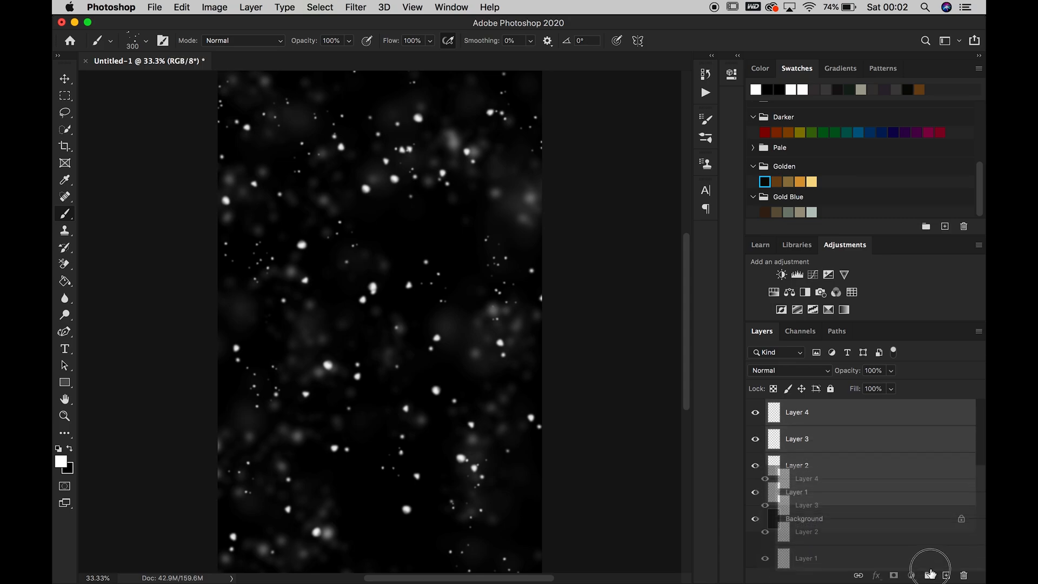
{"action": "left_click", "coordinate": [927, 574]}
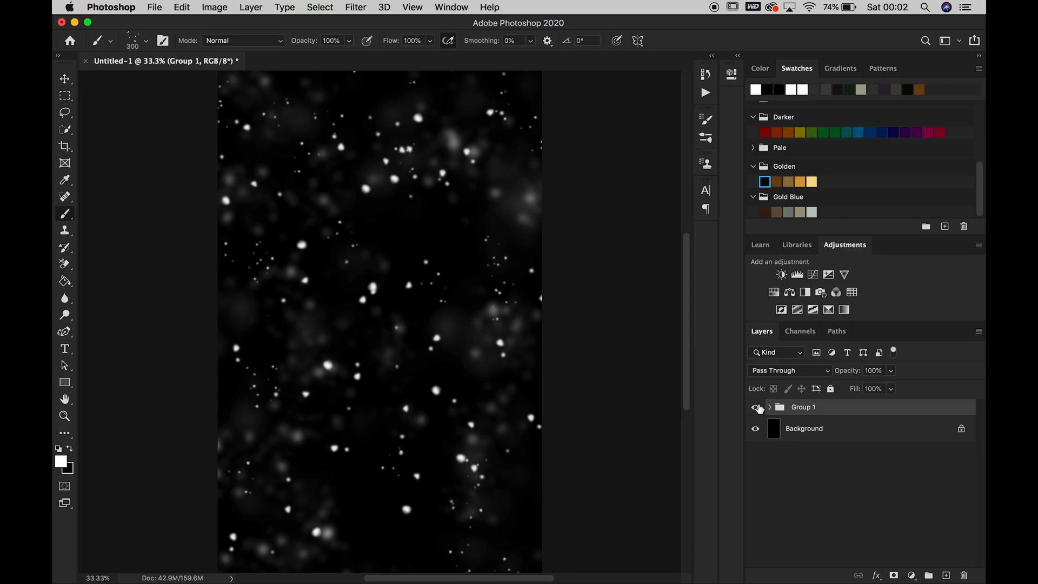
{"action": "left_click", "coordinate": [754, 407]}
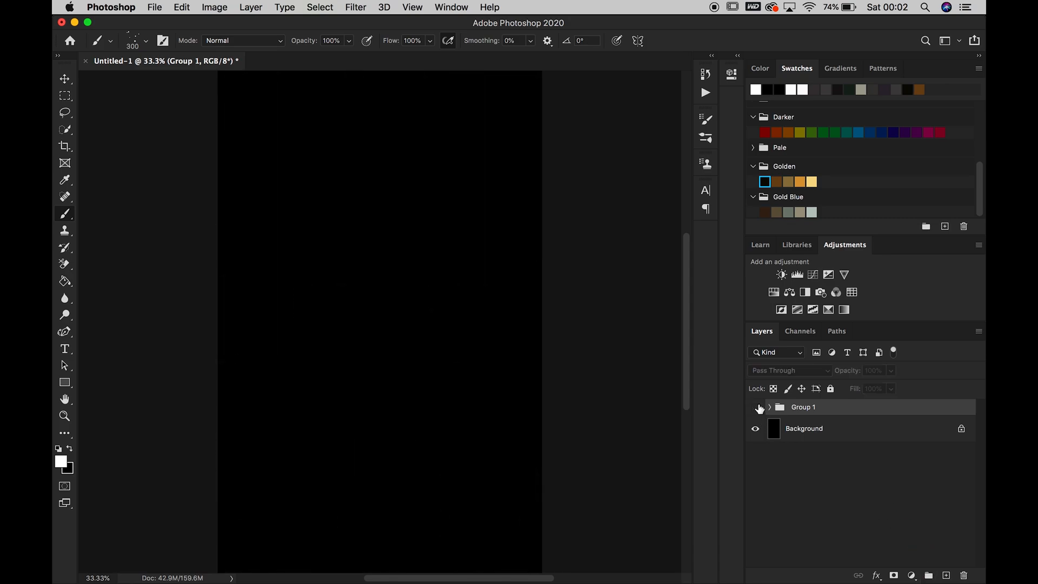
{"action": "left_click", "coordinate": [755, 407]}
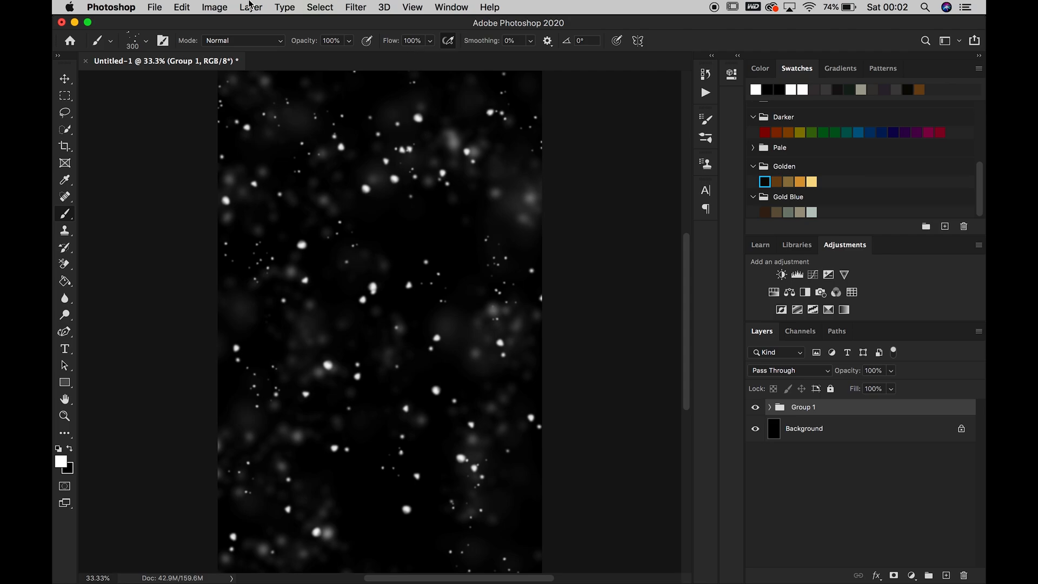
Flatten the snow group into a single Background layer via the Layer menu.
{"action": "left_click", "coordinate": [251, 8]}
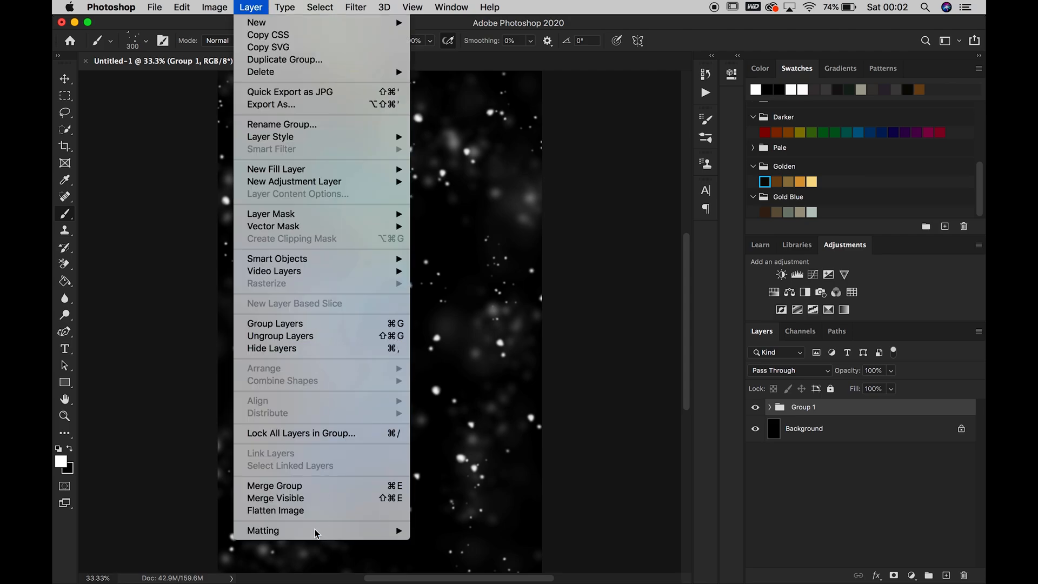
{"action": "left_click", "coordinate": [276, 510]}
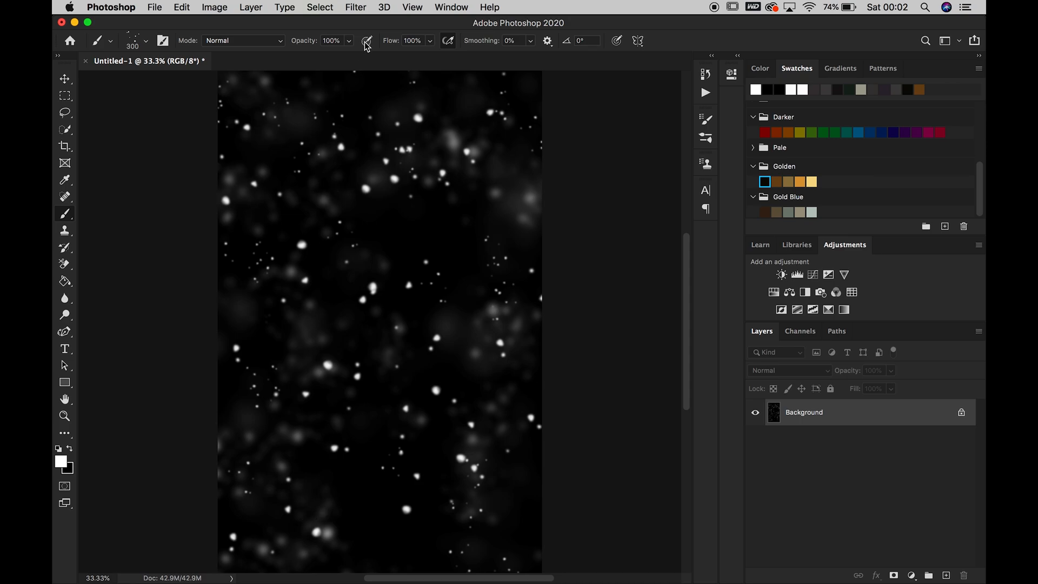
{"action": "left_click", "coordinate": [356, 7]}
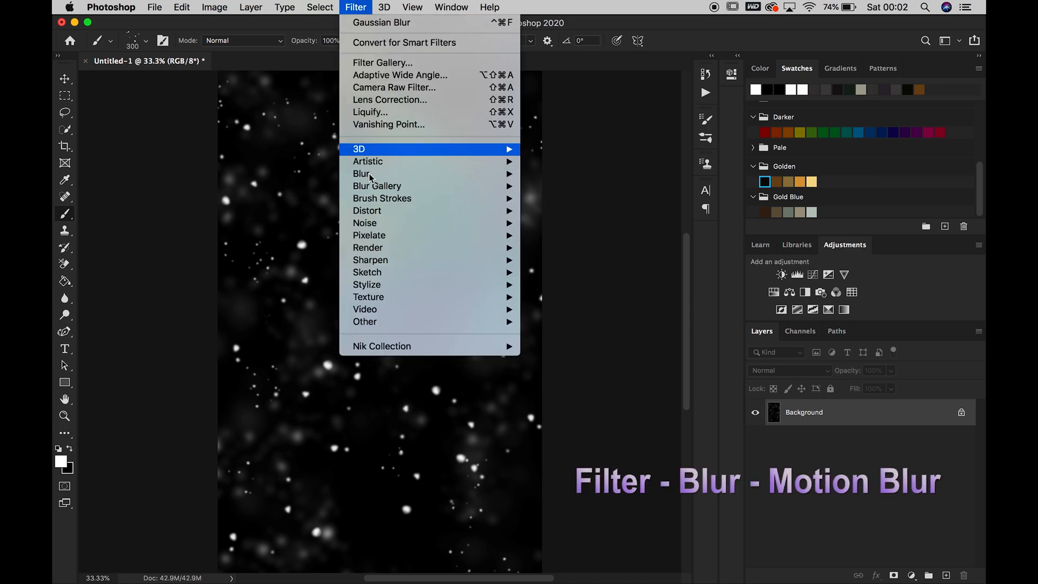
{"action": "mouse_move", "coordinate": [361, 173]}
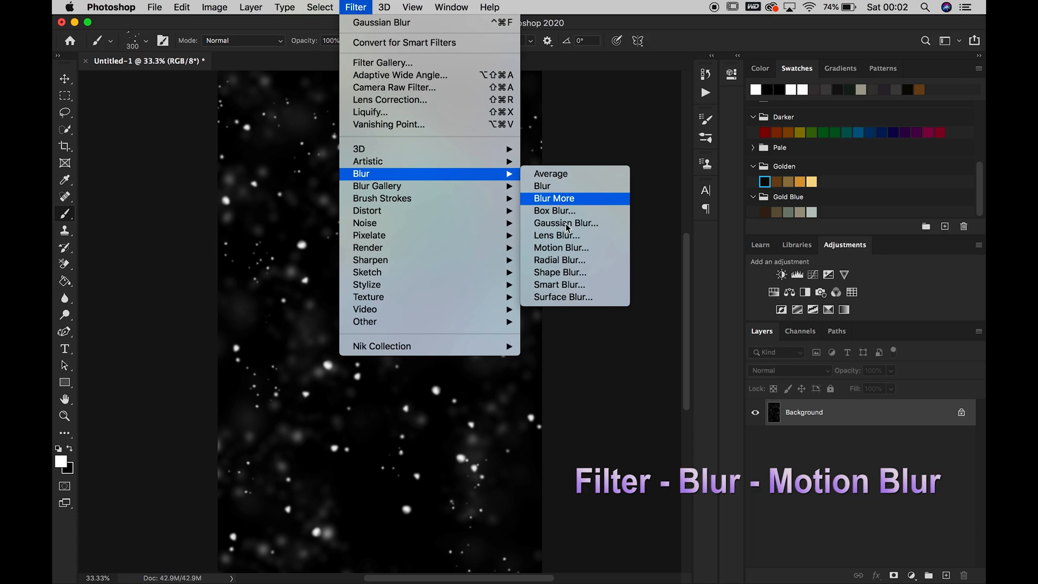
{"action": "left_click", "coordinate": [561, 246]}
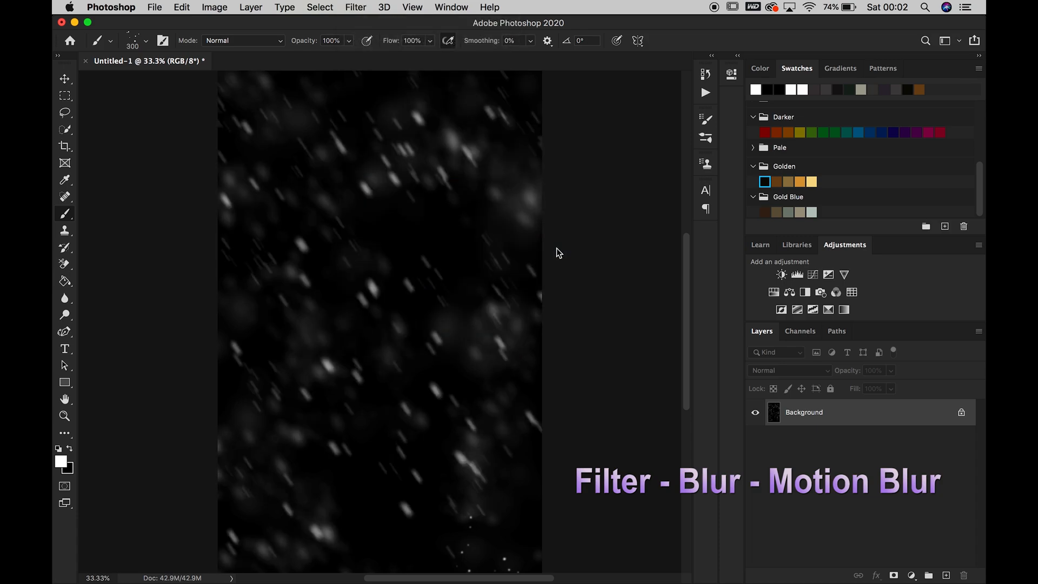
{"action": "left_click", "coordinate": [356, 7]}
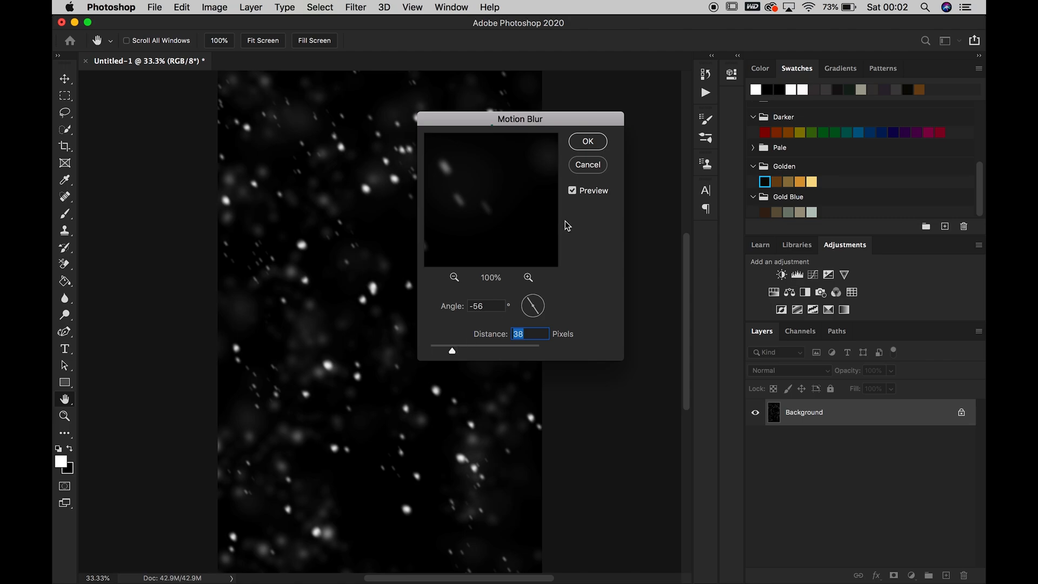
{"action": "left_click", "coordinate": [585, 140]}
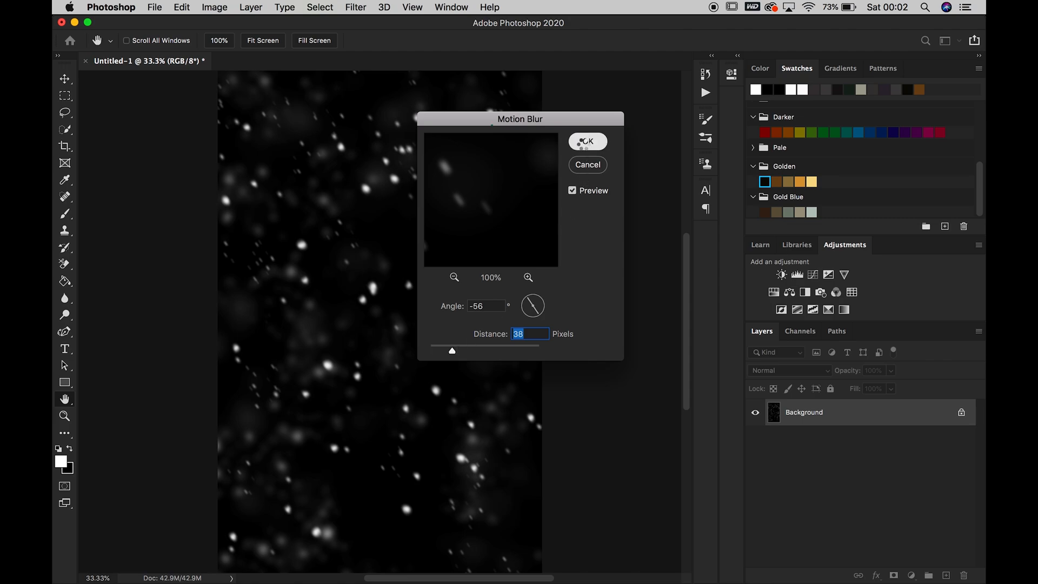
{"action": "left_click", "coordinate": [586, 140]}
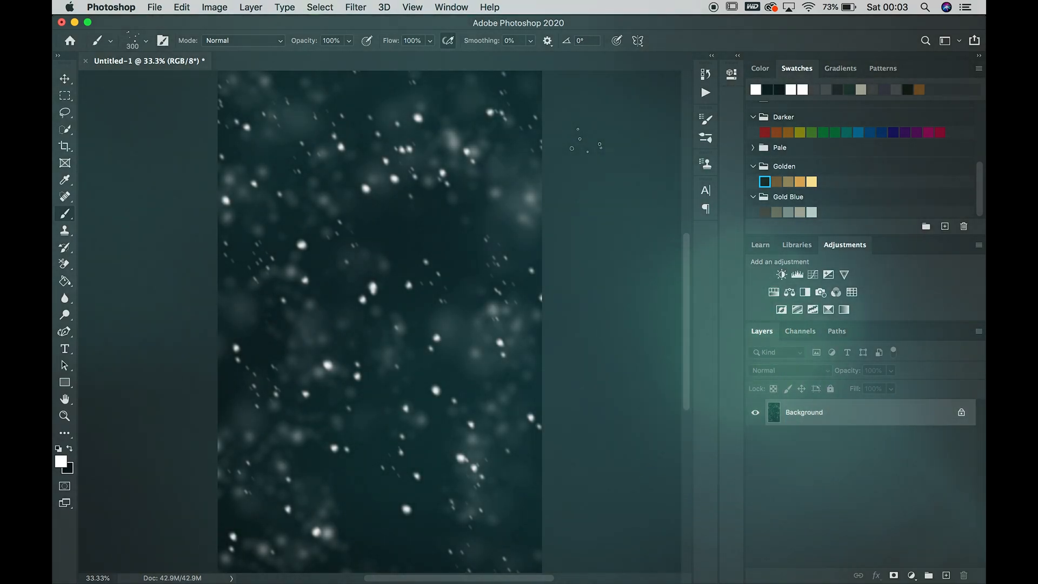
Duplicate the snow overlay layer and drop it onto the forest portrait canvas with the Move tool.
{"action": "left_click", "coordinate": [318, 60]}
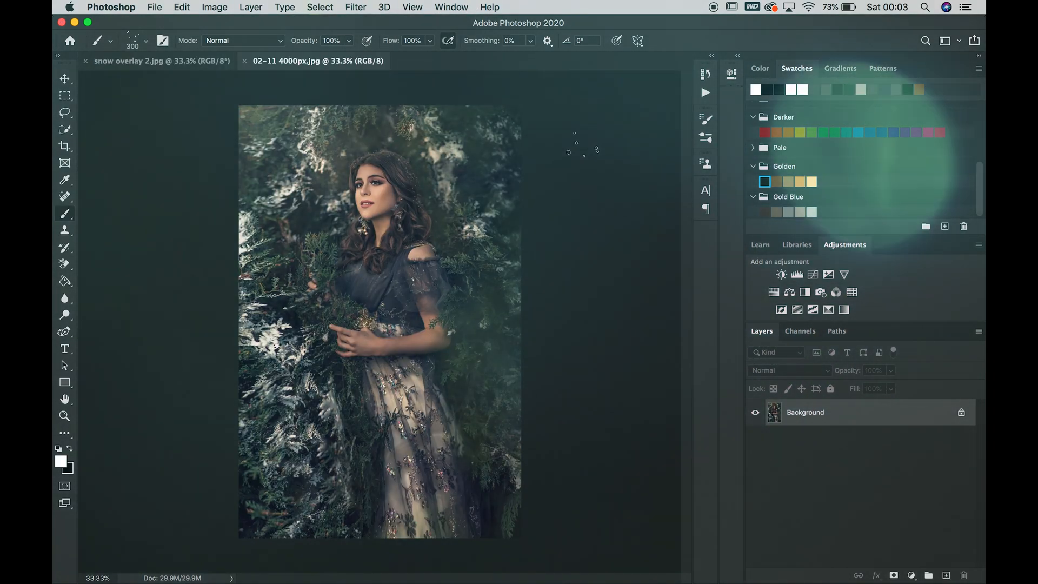
{"action": "left_click", "coordinate": [161, 60]}
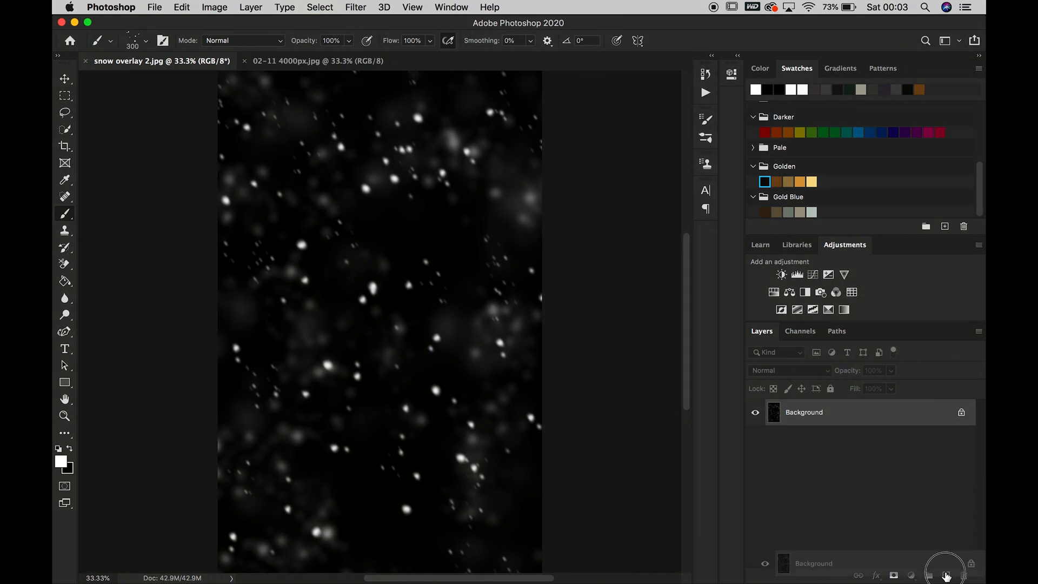
{"action": "left_click", "coordinate": [946, 573]}
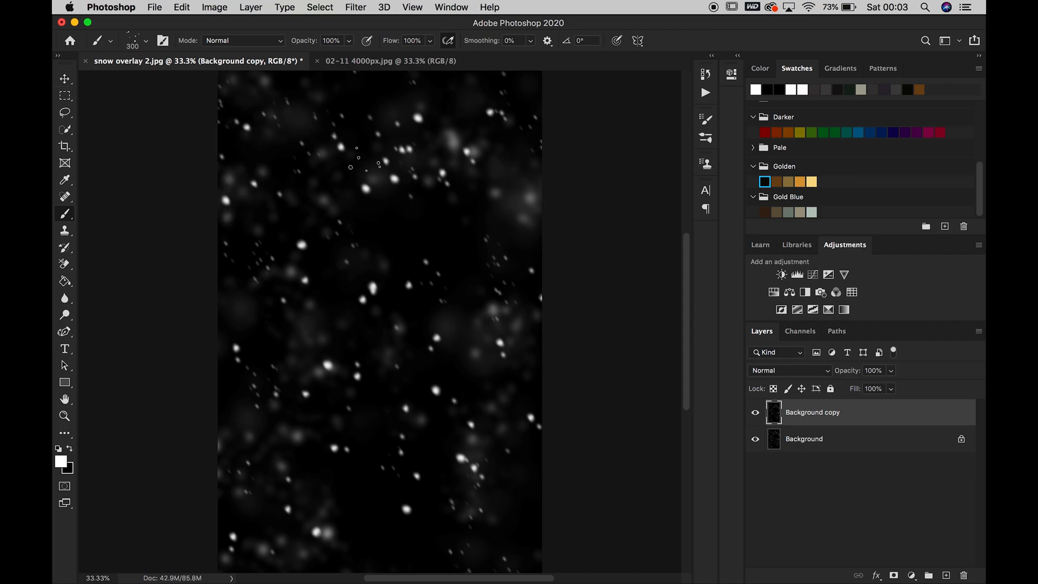
{"action": "left_click", "coordinate": [64, 79]}
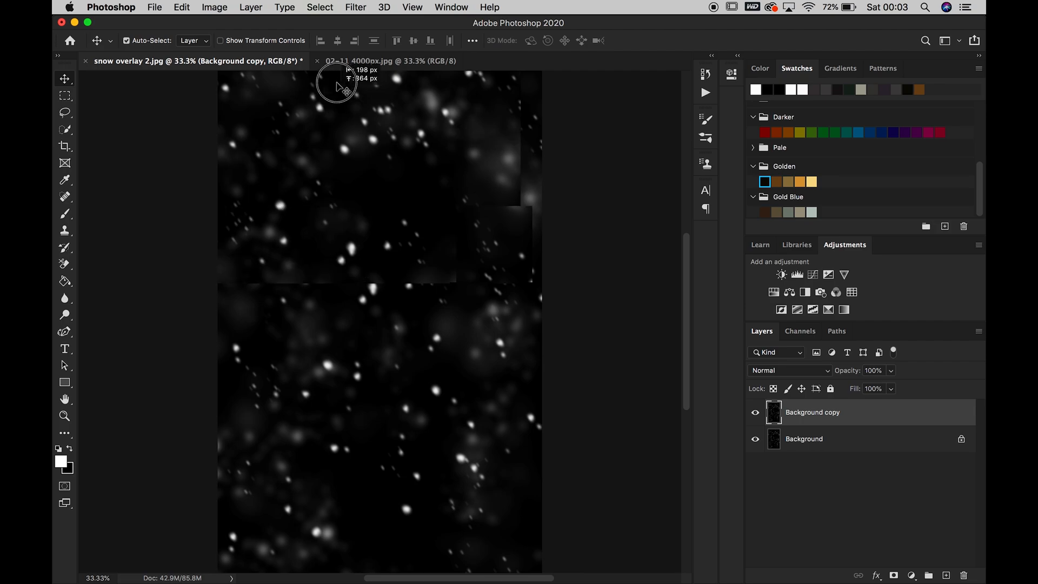
{"action": "left_click", "coordinate": [390, 61]}
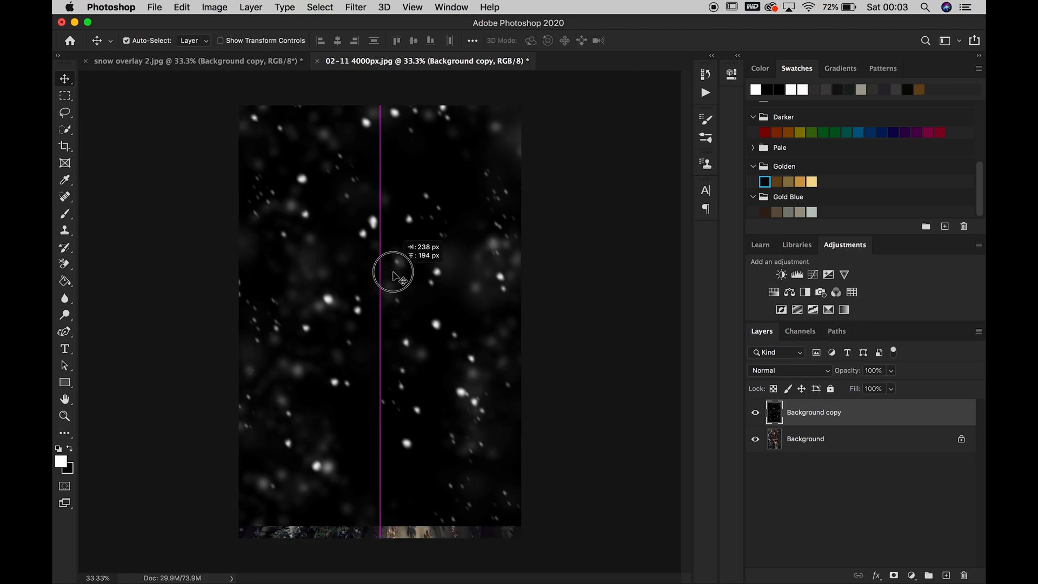
{"action": "left_click_drag", "start_coordinate": [392, 273], "coordinate": [389, 199]}
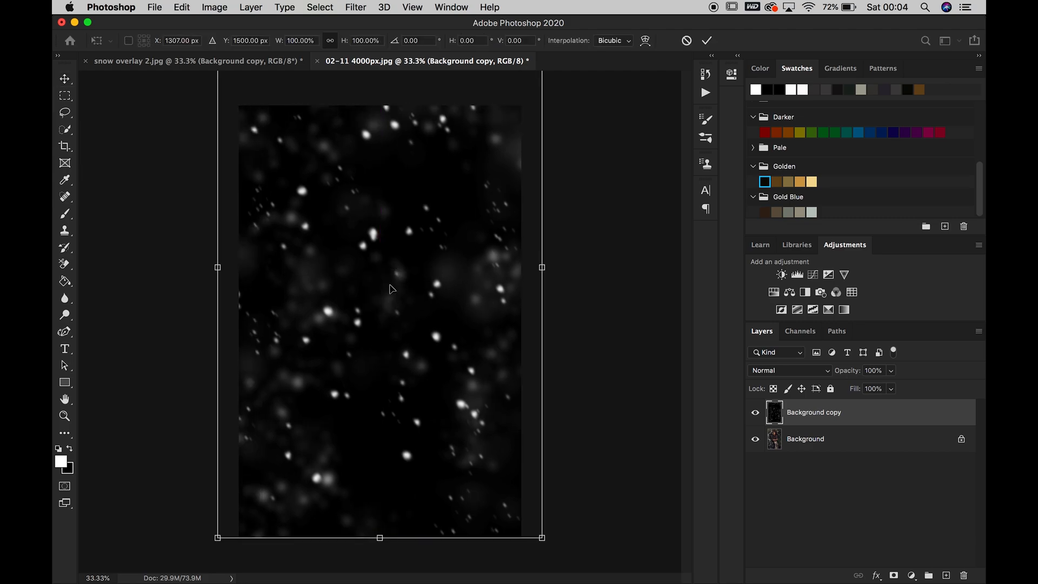
{"action": "mouse_move", "coordinate": [248, 501]}
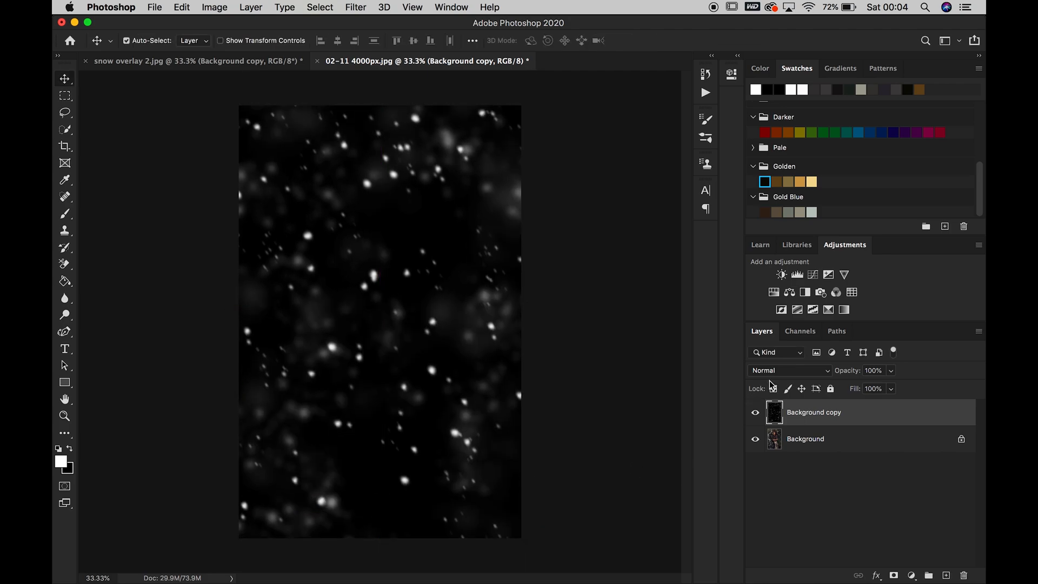
Set the snow layer to Screen blending, add a white layer mask, and ready a black brush.
{"action": "left_click", "coordinate": [788, 370]}
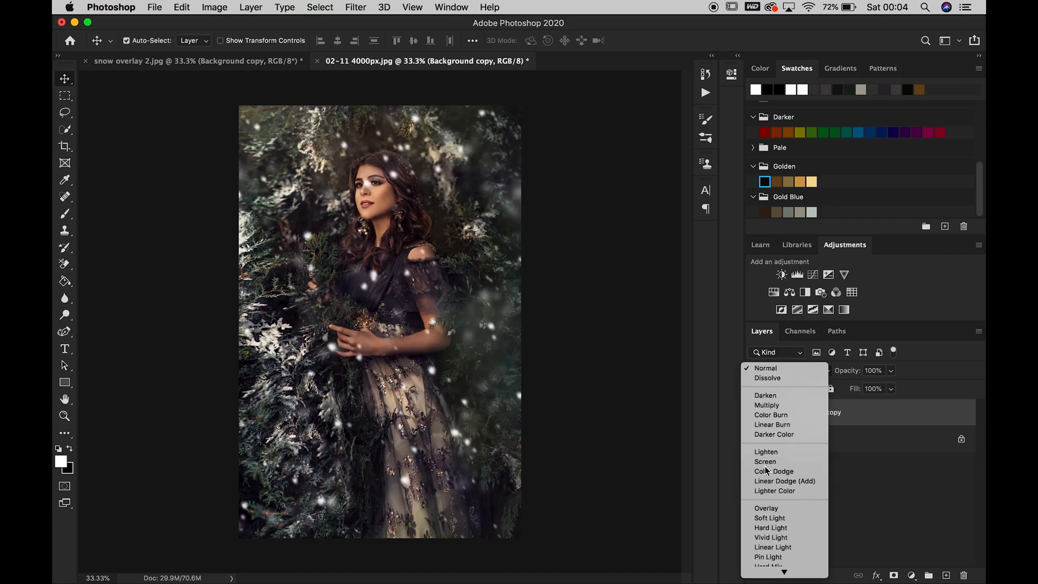
{"action": "left_click", "coordinate": [765, 462]}
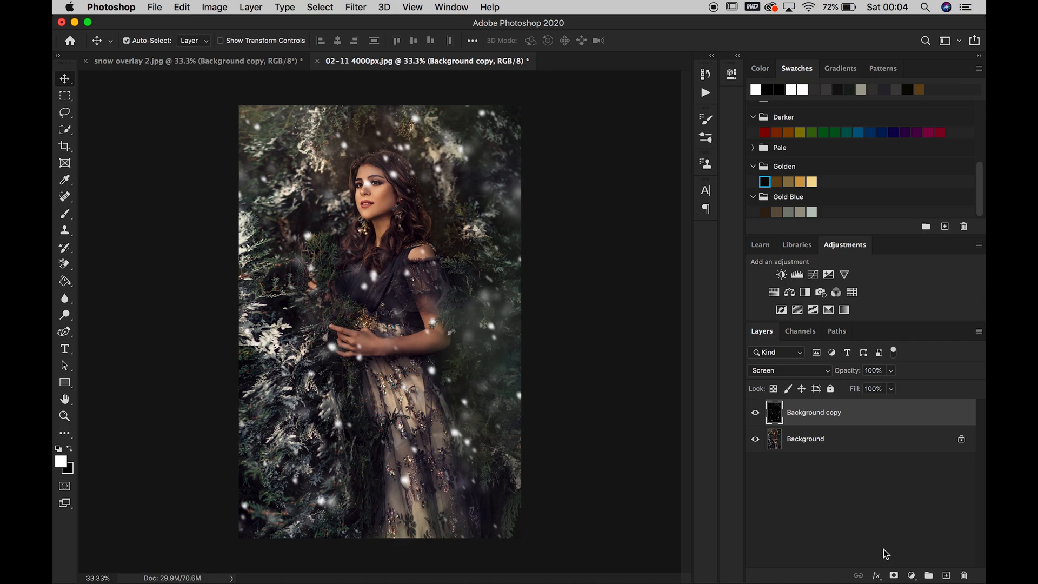
{"action": "left_click", "coordinate": [893, 574]}
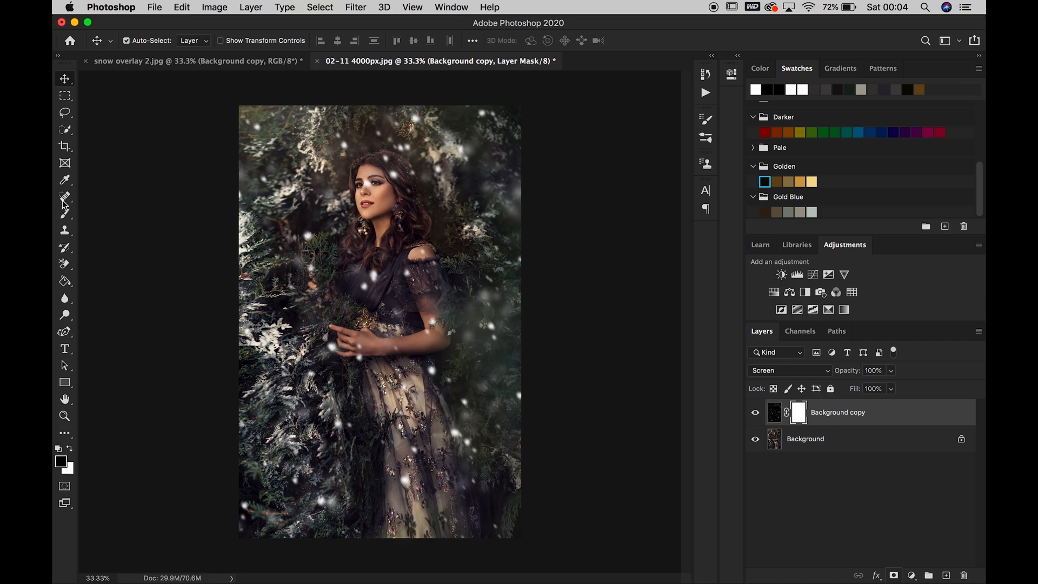
{"action": "left_click", "coordinate": [63, 213]}
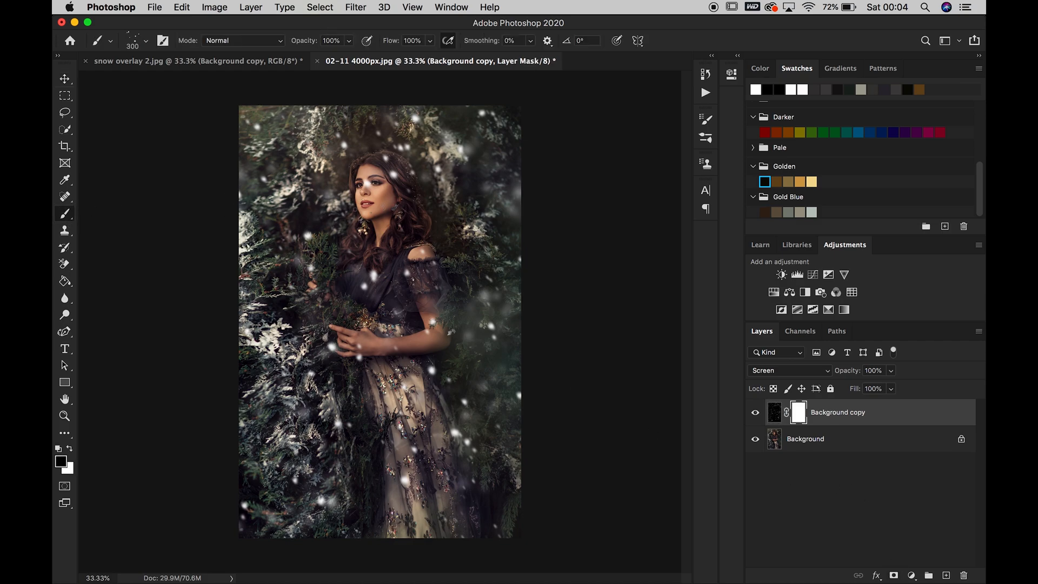
{"action": "left_click", "coordinate": [145, 40]}
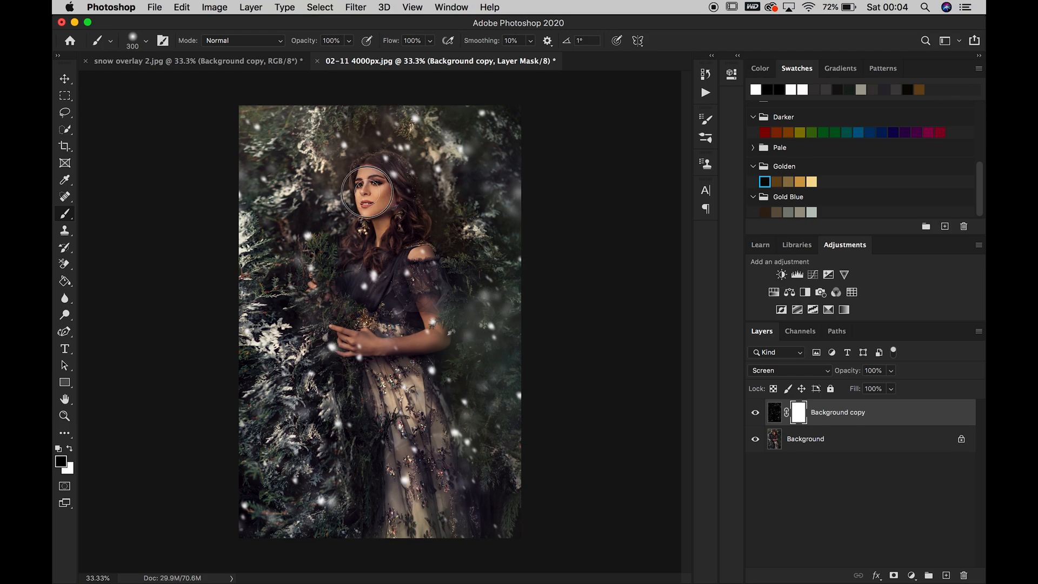
{"action": "mouse_move", "coordinate": [377, 218]}
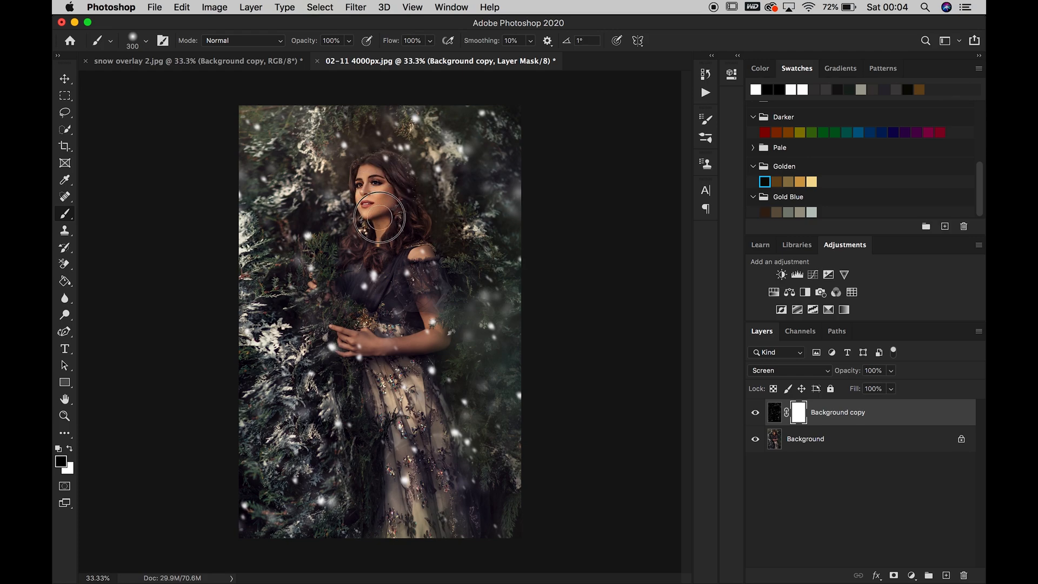
{"action": "mouse_move", "coordinate": [376, 183]}
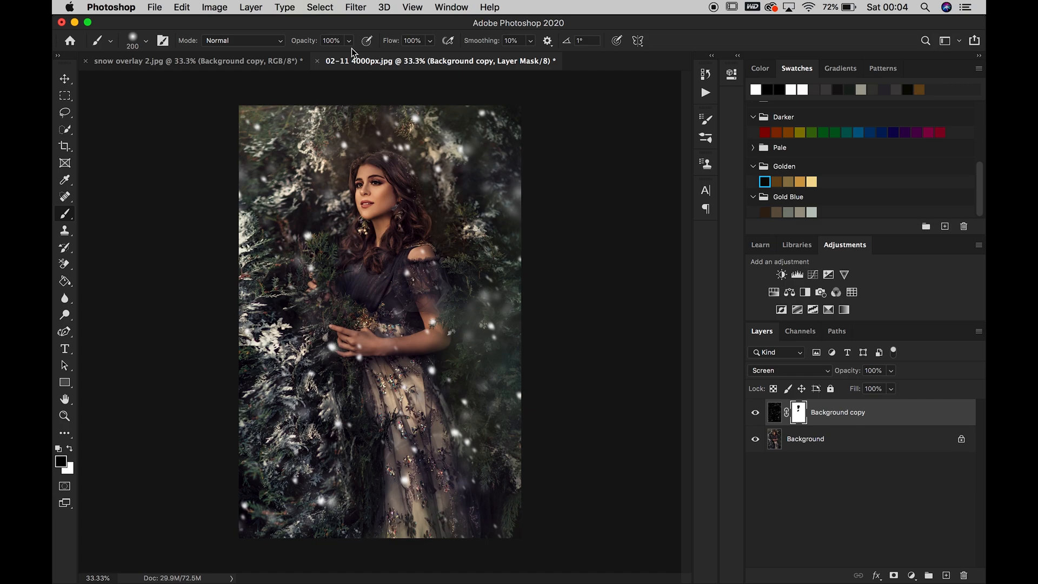
Paint black on the snow mask at 53% brush opacity to hide flakes over her face and arm.
{"action": "left_click", "coordinate": [349, 40]}
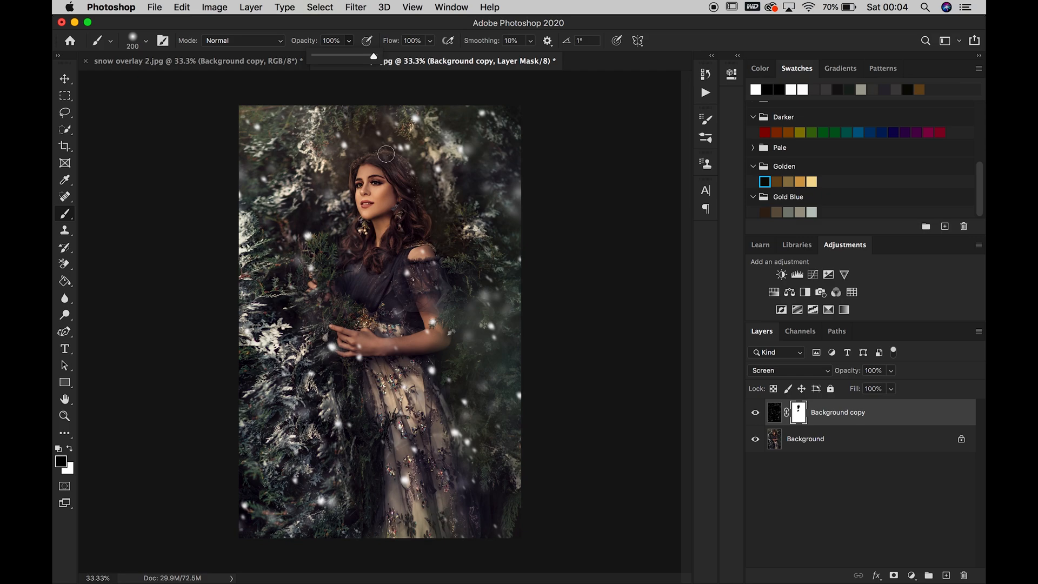
{"action": "mouse_move", "coordinate": [399, 198]}
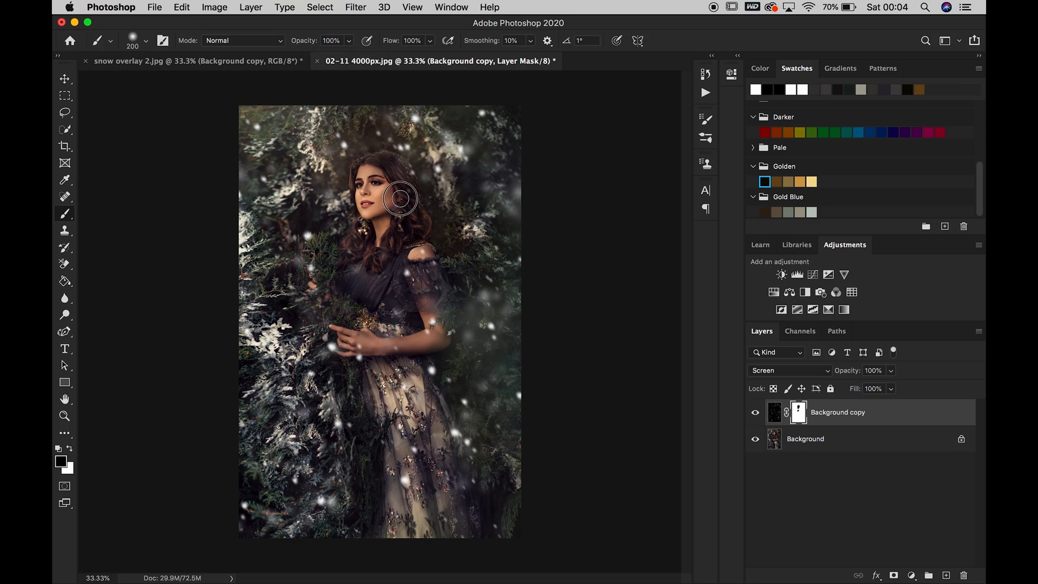
{"action": "mouse_move", "coordinate": [436, 196]}
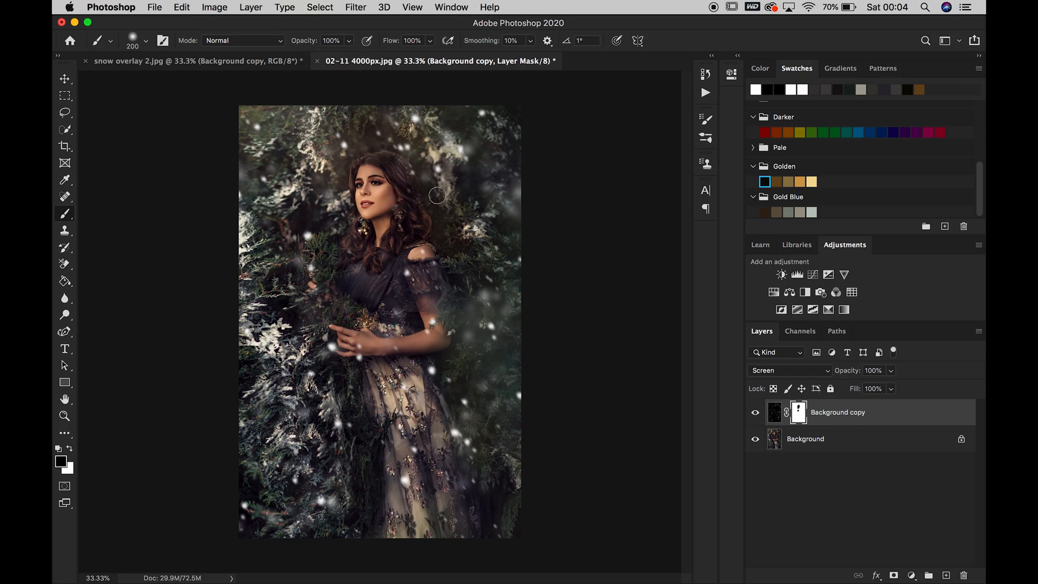
{"action": "mouse_move", "coordinate": [418, 178]}
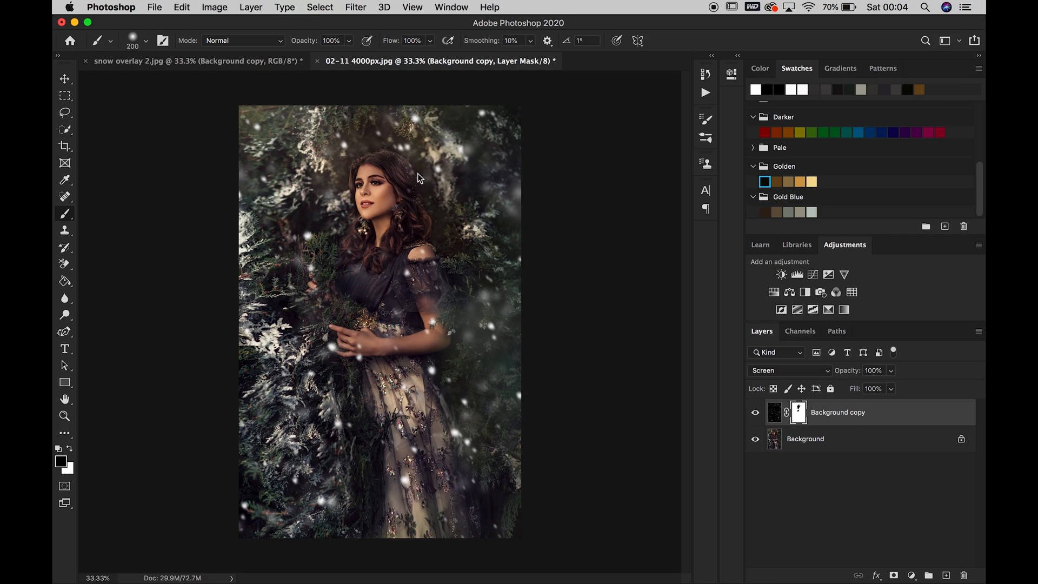
{"action": "mouse_move", "coordinate": [473, 319]}
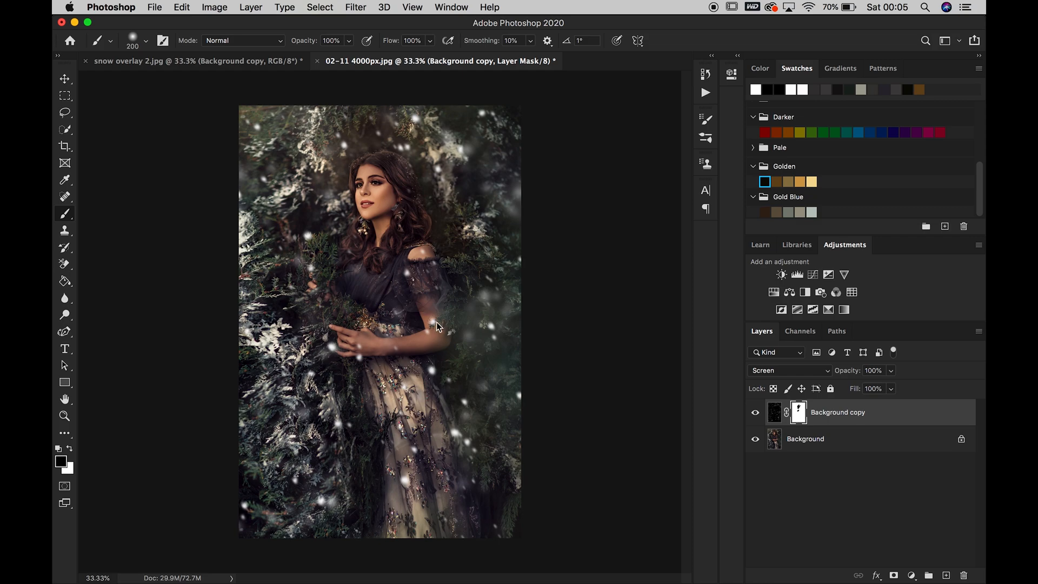
{"action": "left_click", "coordinate": [427, 325]}
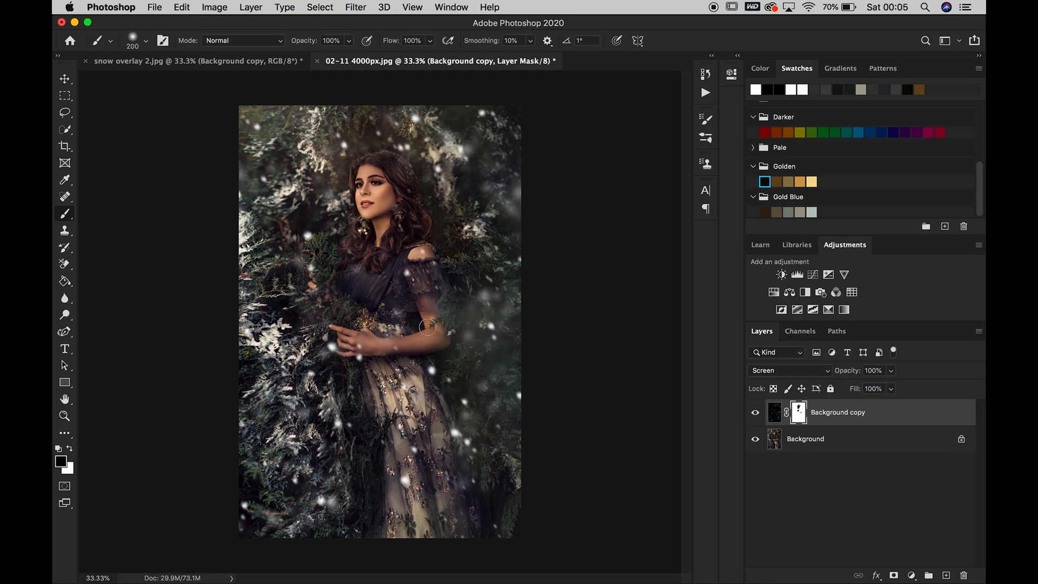
{"action": "mouse_move", "coordinate": [423, 277]}
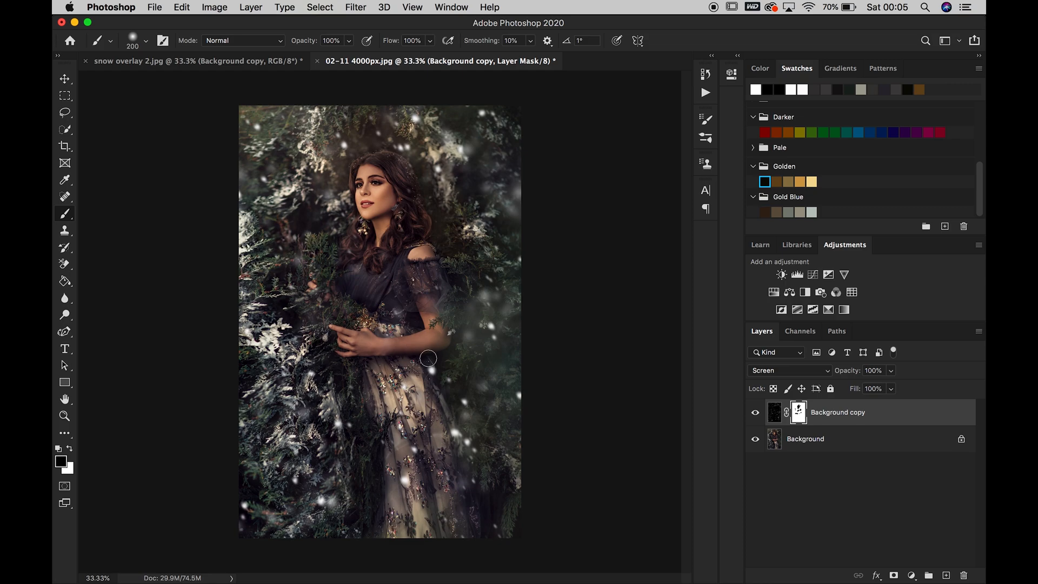
{"action": "mouse_move", "coordinate": [494, 387]}
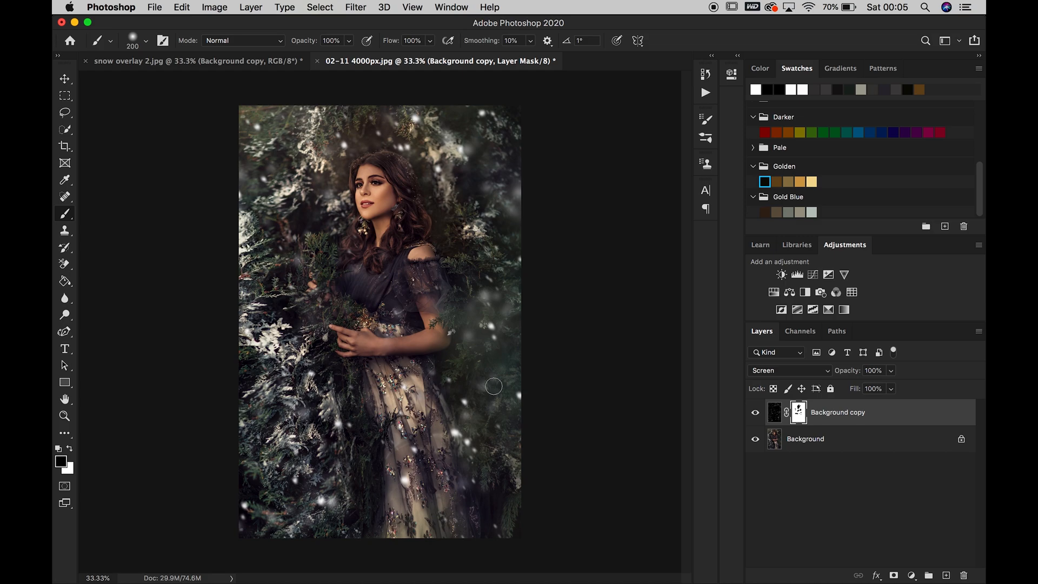
{"action": "mouse_move", "coordinate": [437, 376]}
{"action": "type", "text": "53"}
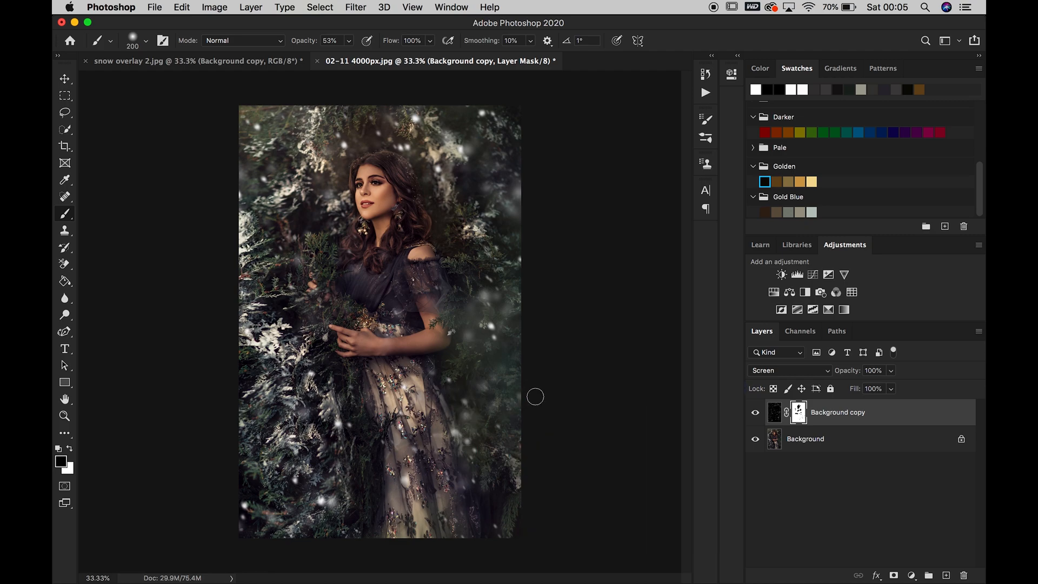
{"action": "mouse_move", "coordinate": [645, 355]}
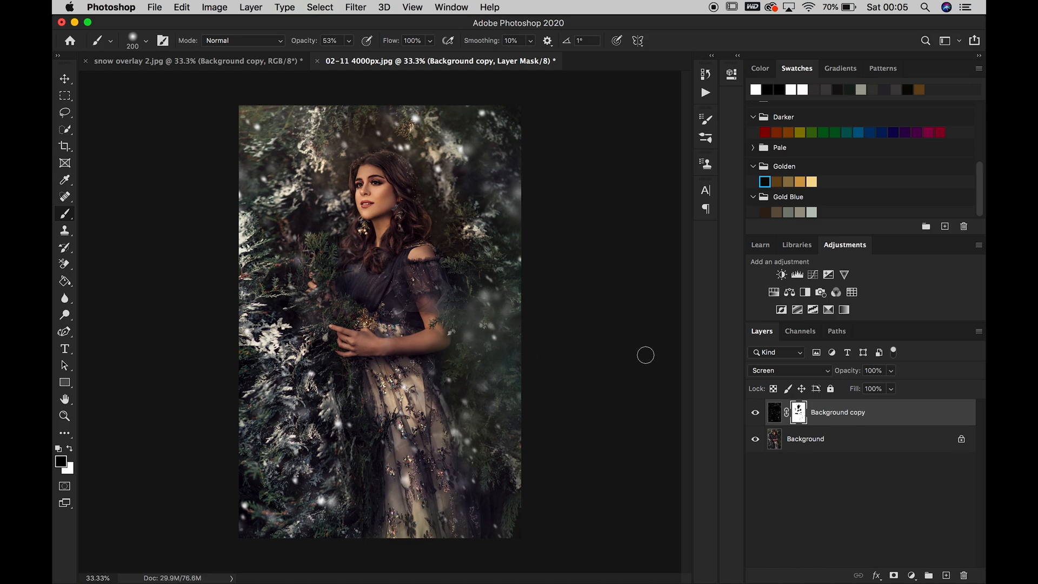
Toggle the snow layer to compare, then create an empty Layer 1 above it.
{"action": "left_click", "coordinate": [754, 412]}
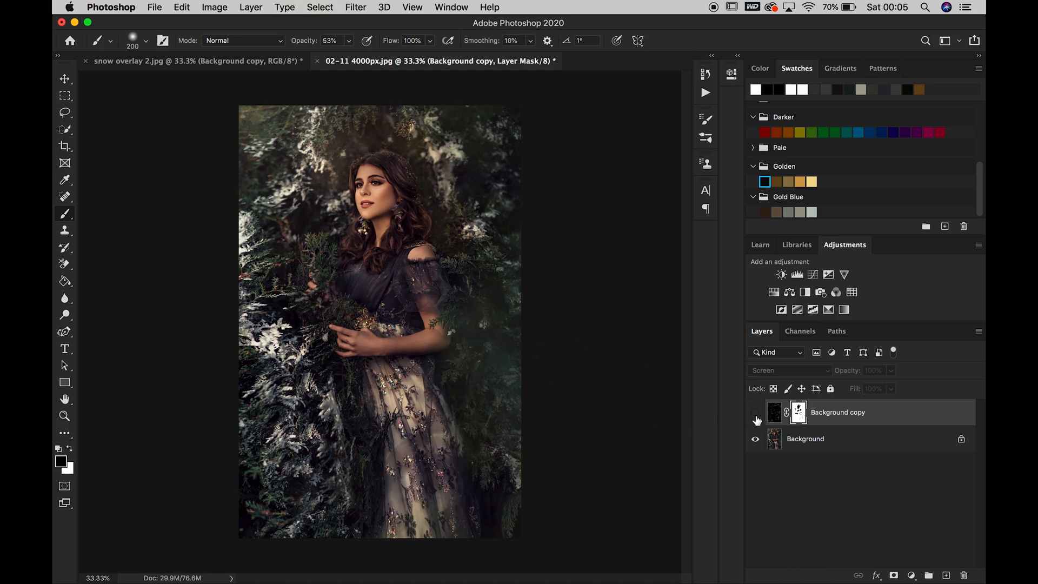
{"action": "left_click", "coordinate": [754, 412]}
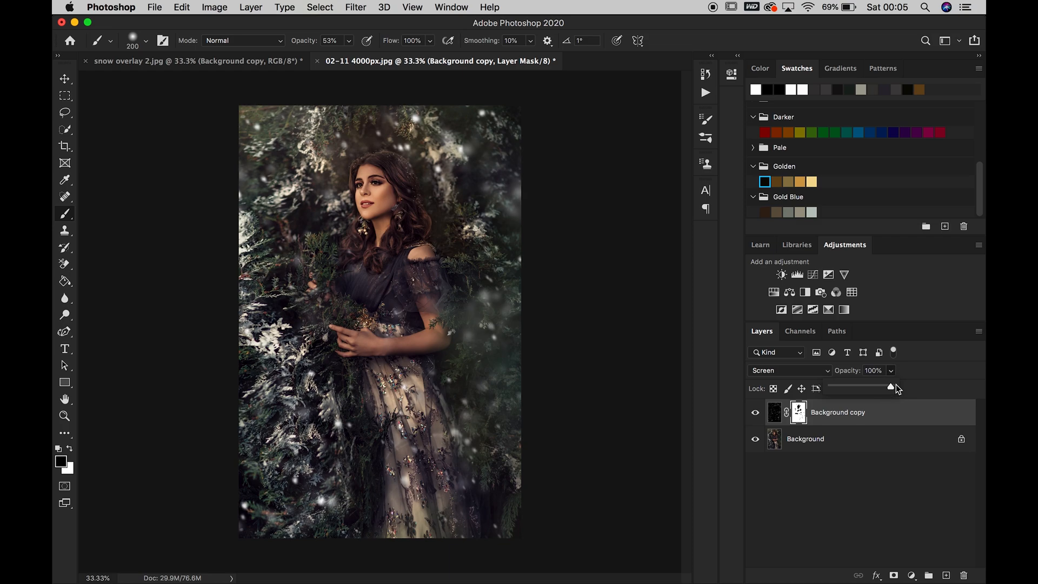
{"action": "left_click", "coordinate": [946, 575]}
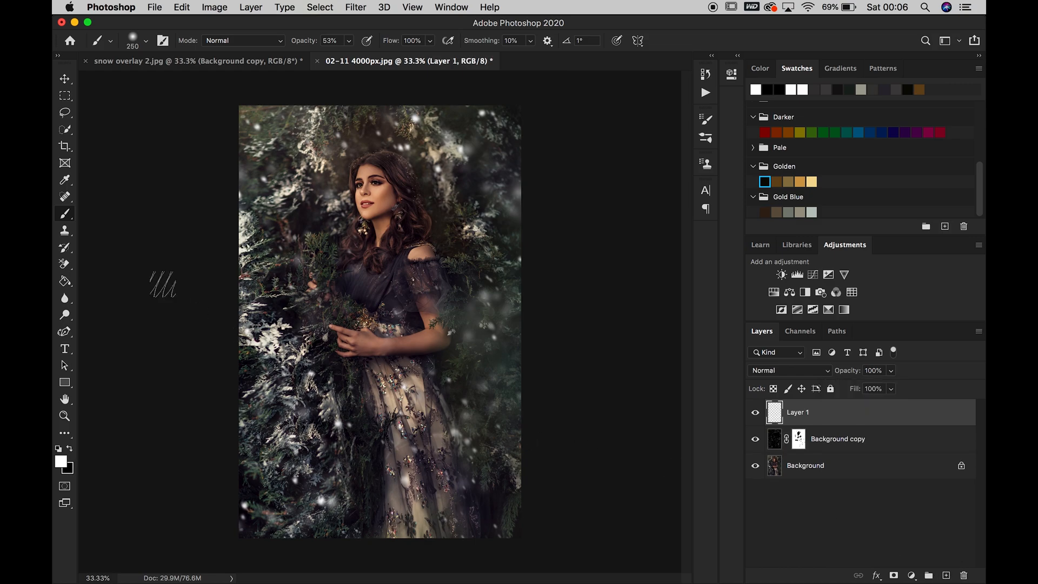
Brush soft white haze onto Layer 1 at 55% opacity, then switch to snow overlay 2.jpg.
{"action": "left_click", "coordinate": [146, 40]}
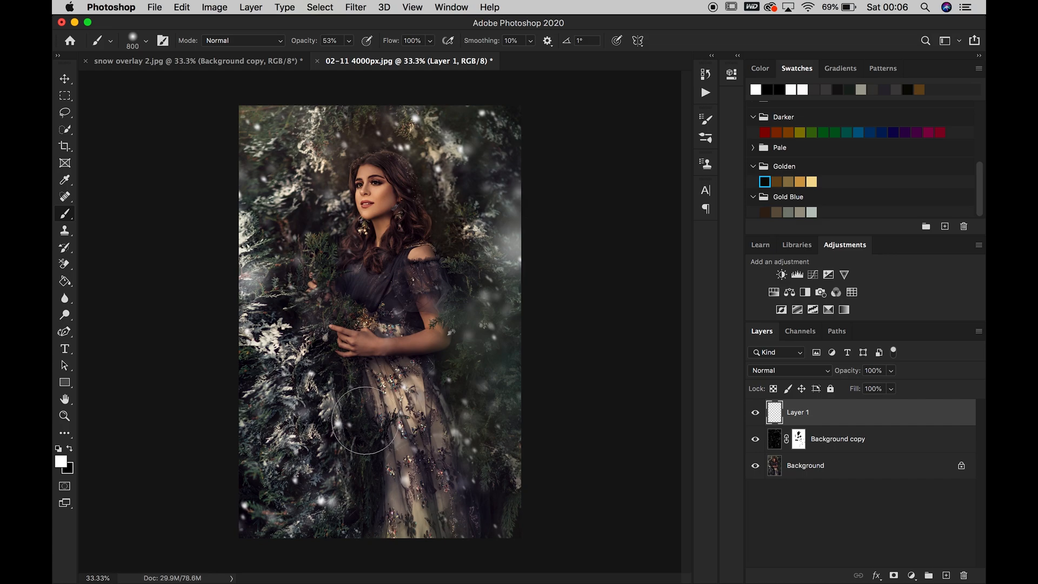
{"action": "mouse_move", "coordinate": [389, 363]}
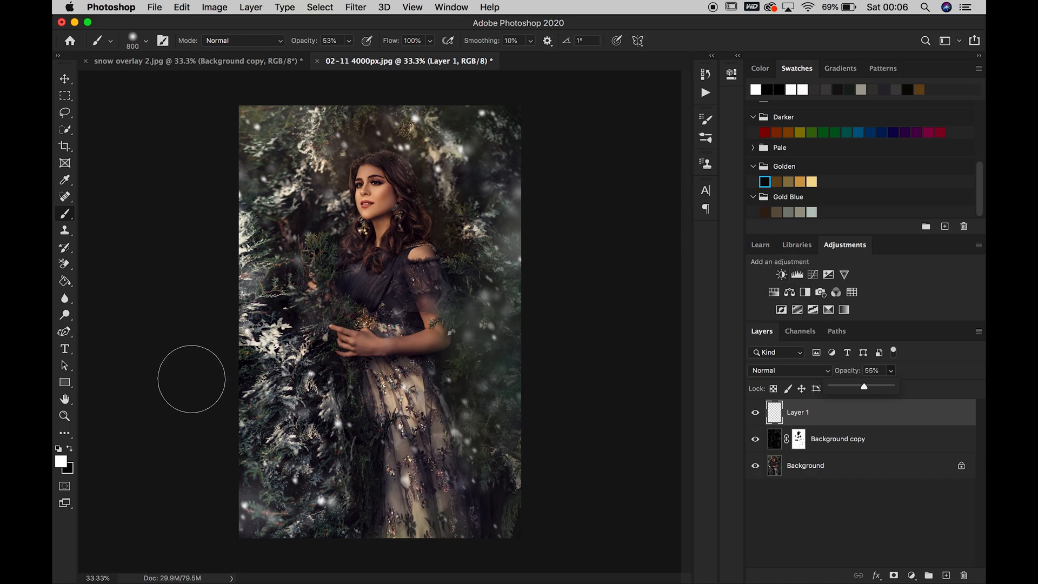
{"action": "left_click", "coordinate": [63, 416]}
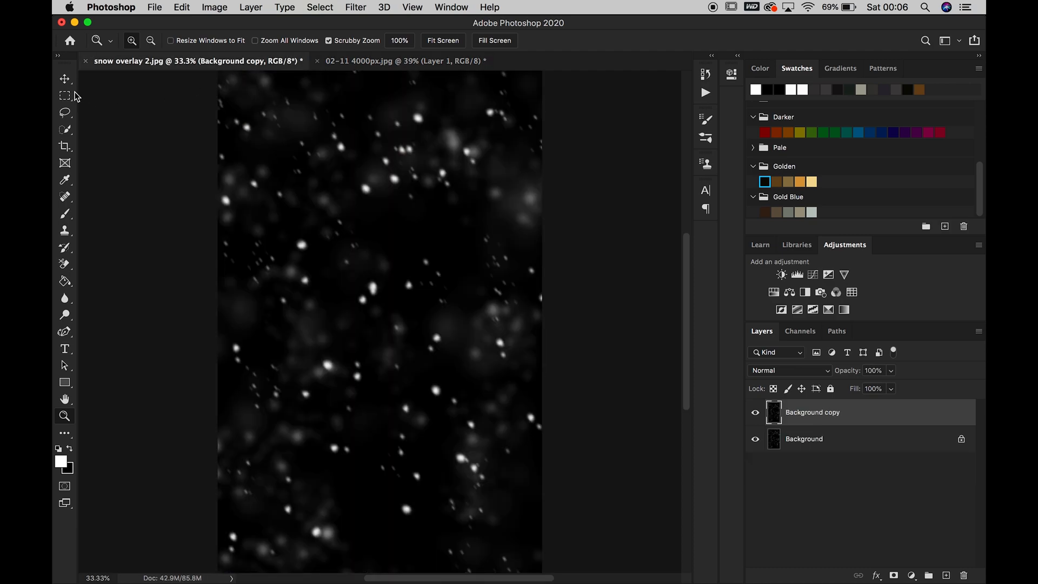
Move the second snow layer into the portrait, screen it, and add a fully black mask.
{"action": "left_click", "coordinate": [64, 79]}
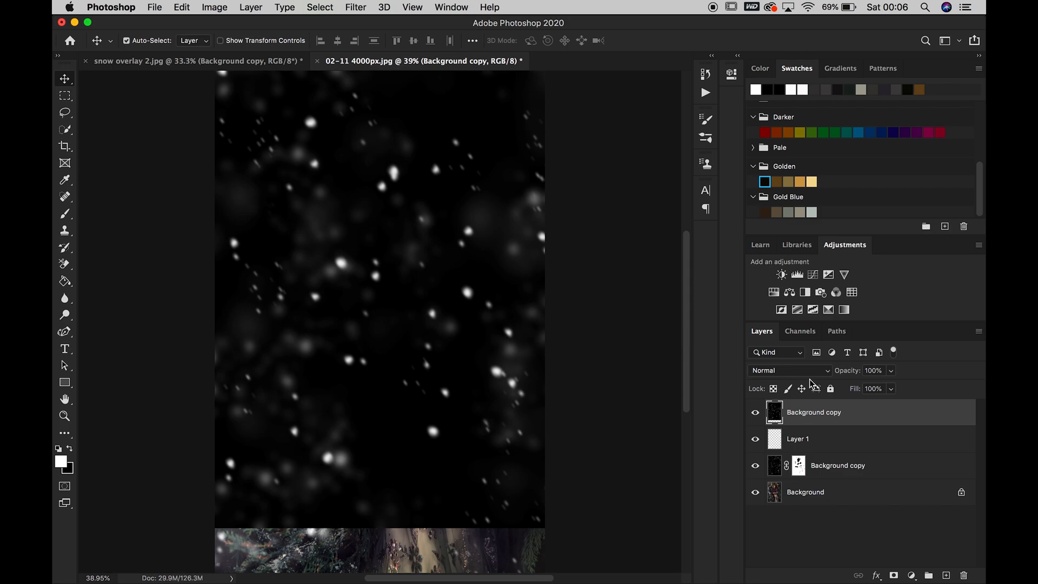
{"action": "left_click", "coordinate": [788, 369]}
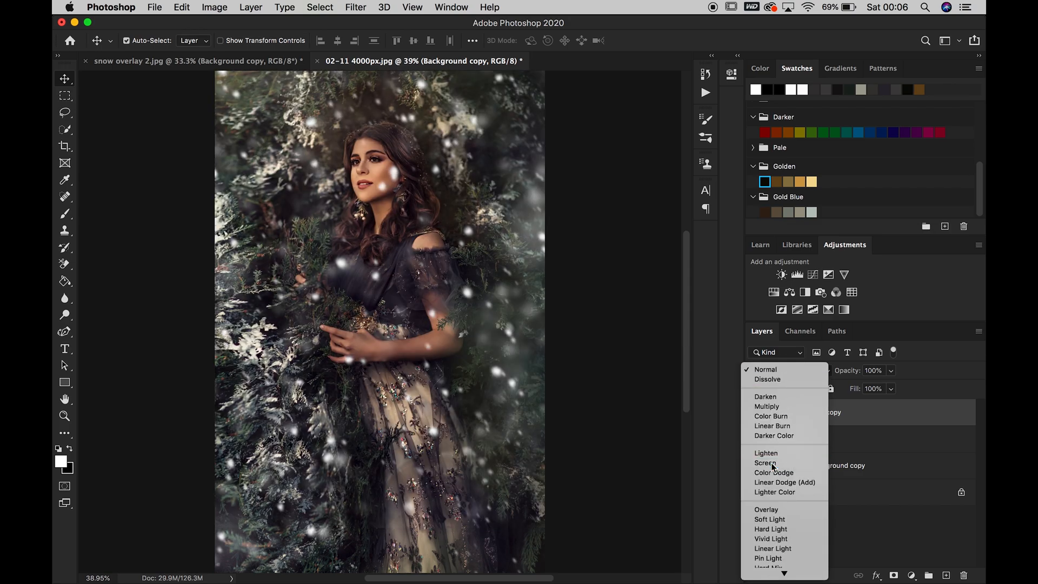
{"action": "left_click", "coordinate": [765, 461]}
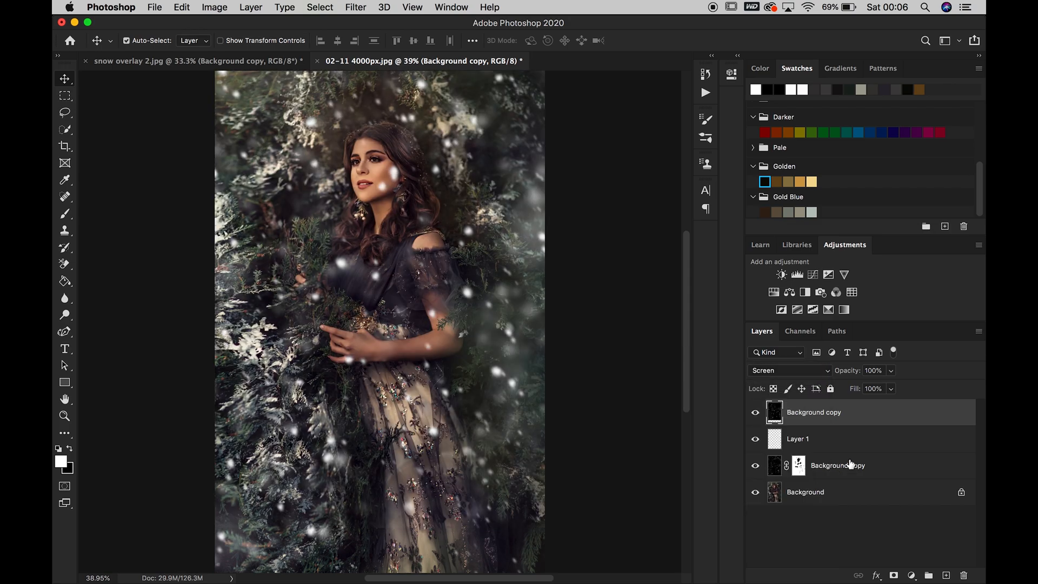
{"action": "left_click", "coordinate": [894, 575]}
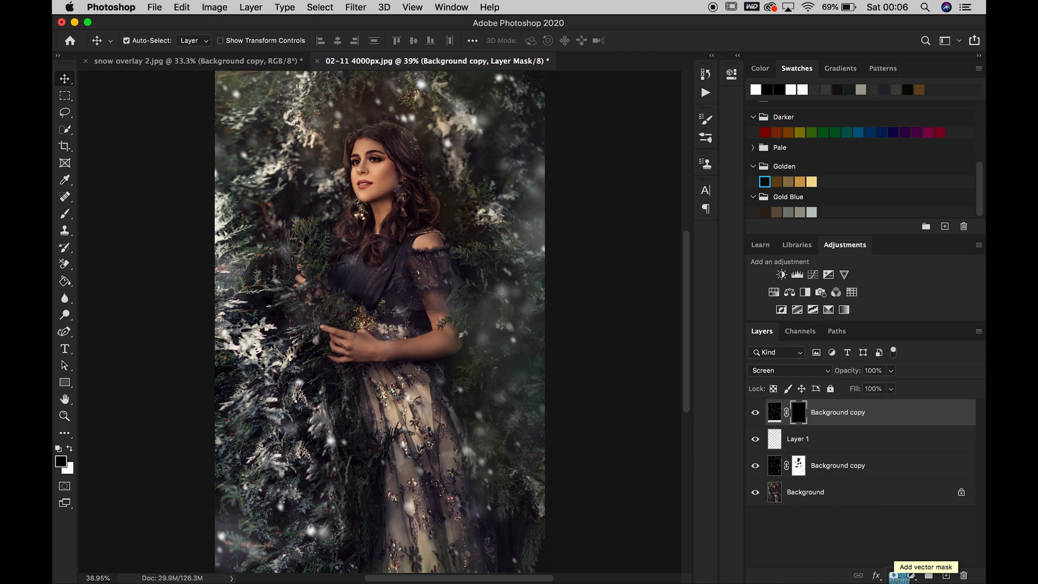
{"action": "left_click", "coordinate": [64, 214]}
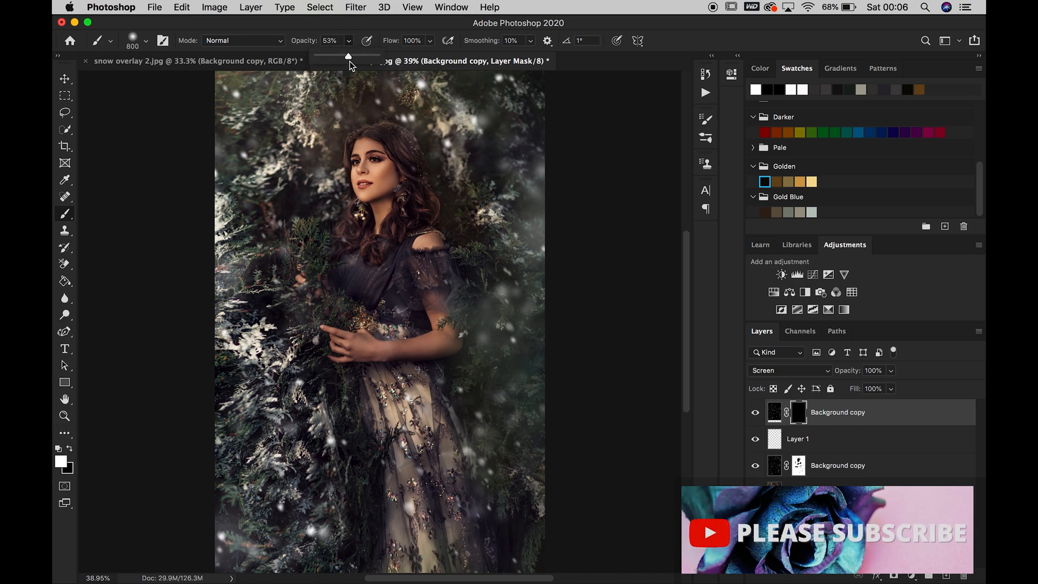
Reveal the second snow layer at the edges with white mask strokes, set it to 60% opacity, and compare.
{"action": "left_click", "coordinate": [436, 61]}
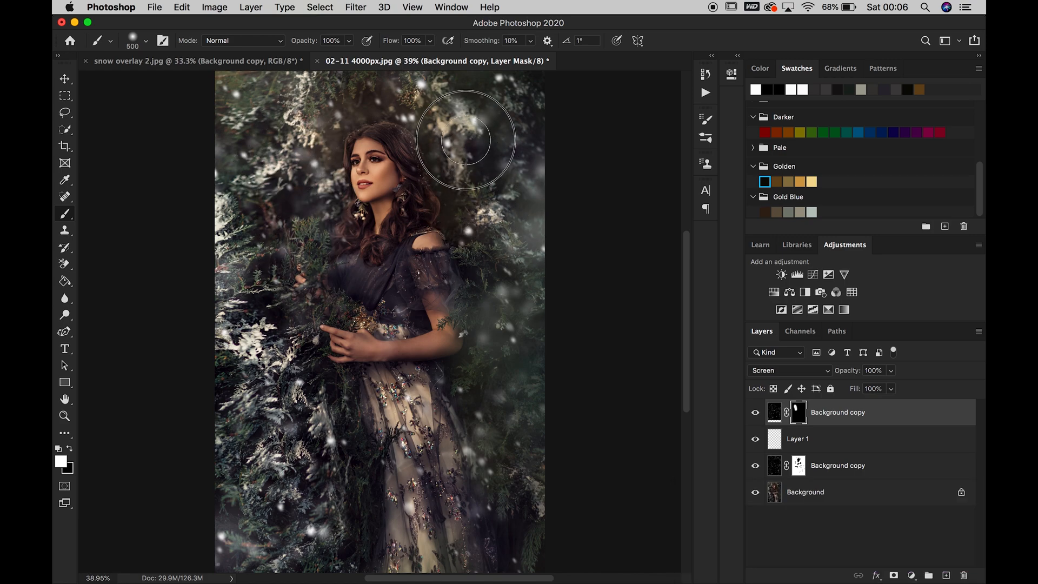
{"action": "mouse_move", "coordinate": [321, 215]}
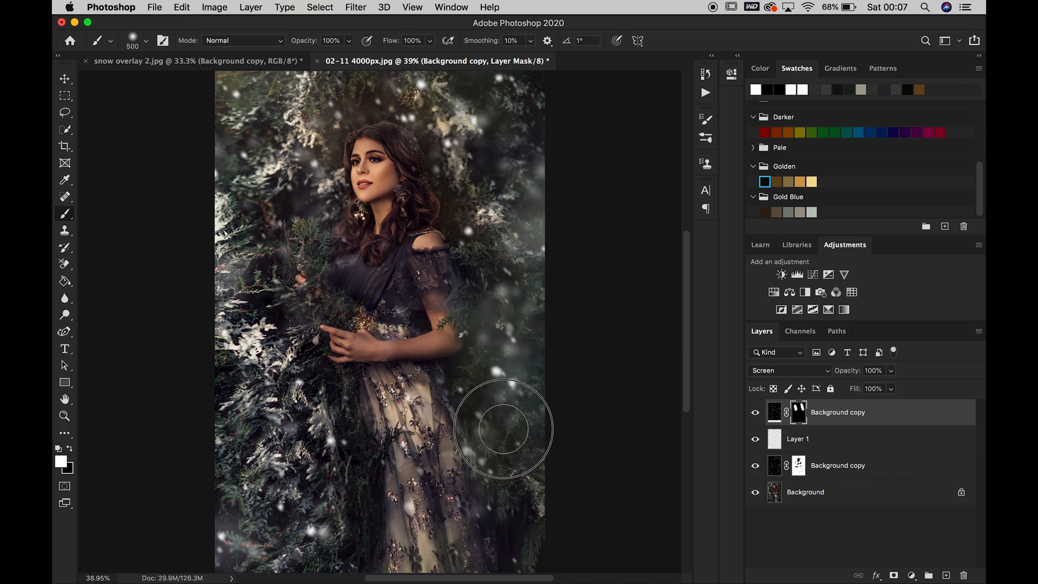
{"action": "mouse_move", "coordinate": [570, 380]}
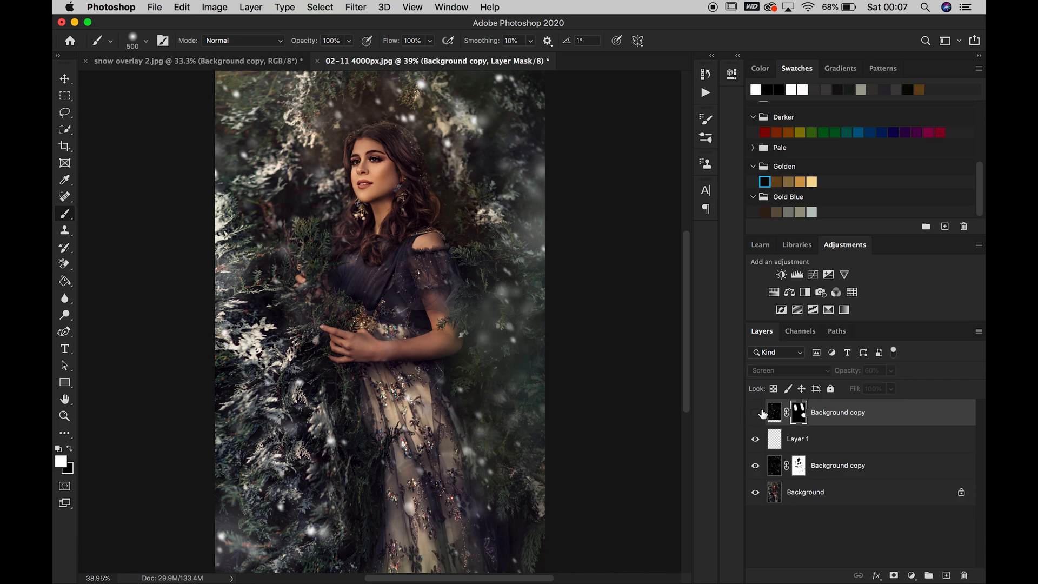
{"action": "left_click", "coordinate": [753, 411]}
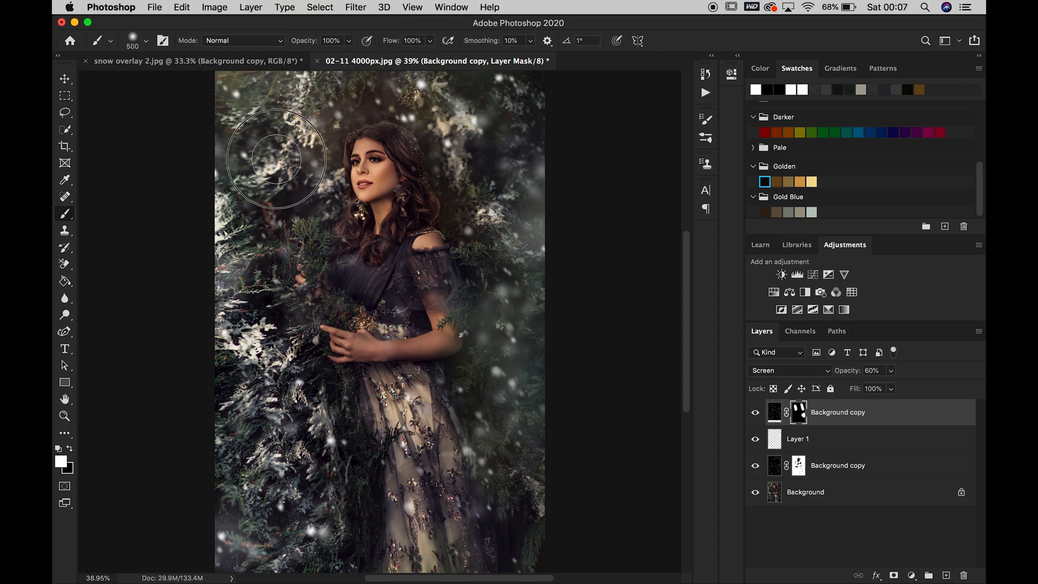
{"action": "mouse_move", "coordinate": [509, 363]}
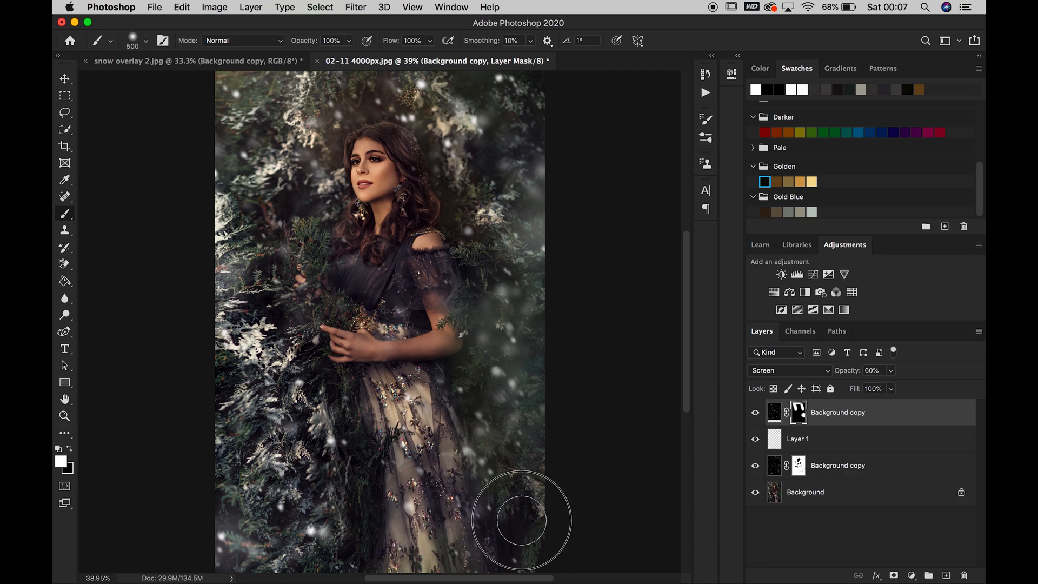
{"action": "mouse_move", "coordinate": [669, 556]}
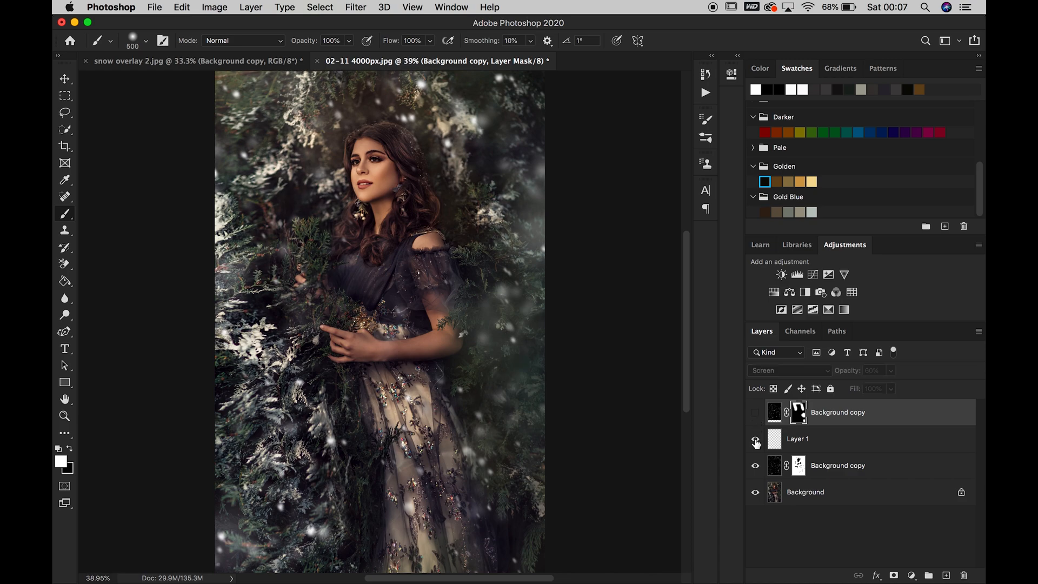
Hide the haze and snow layers for a before/after check, then turn them all back on.
{"action": "left_click", "coordinate": [755, 442]}
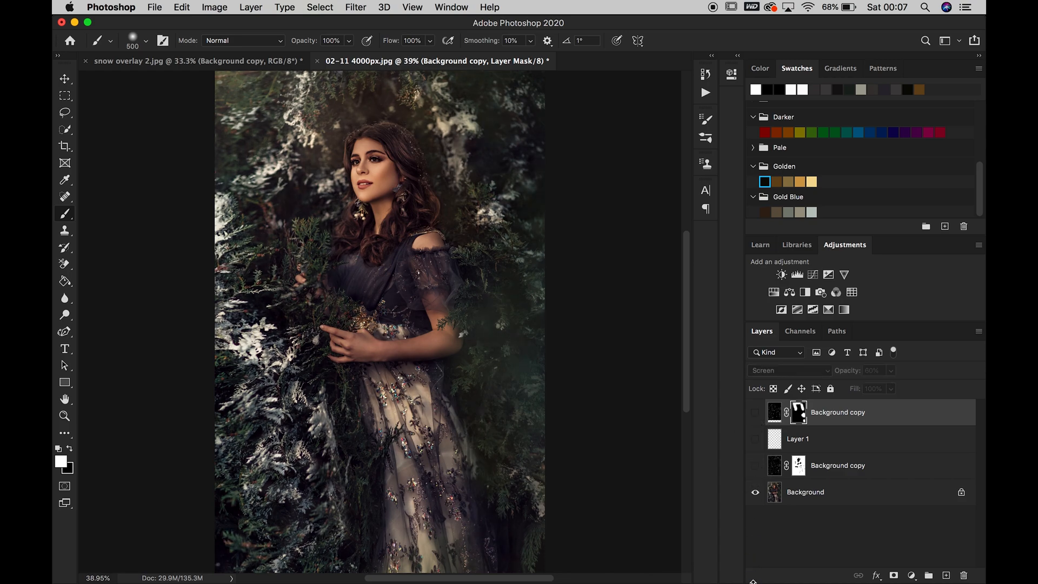
{"action": "left_click", "coordinate": [754, 465]}
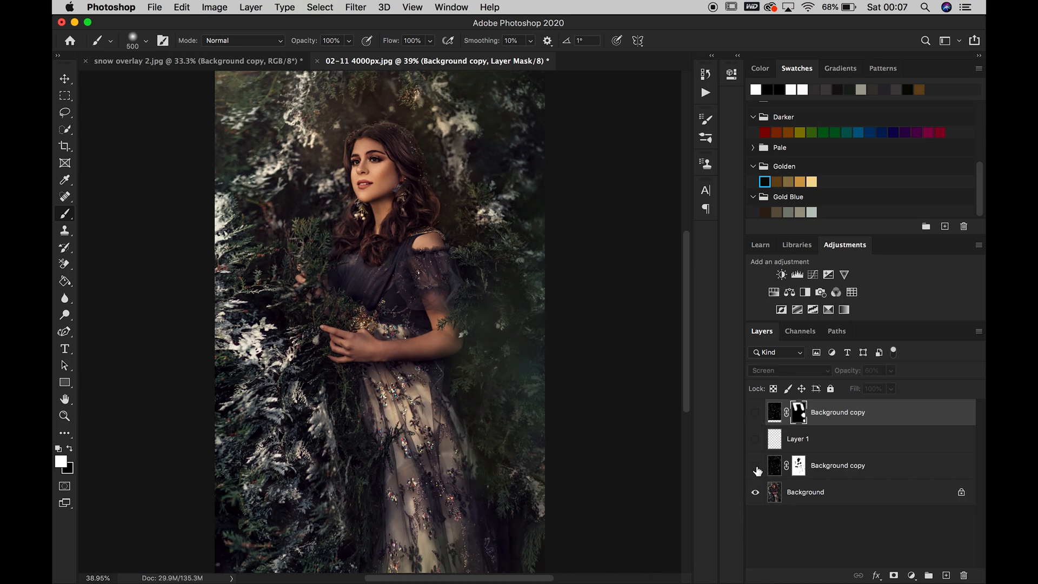
{"action": "left_click", "coordinate": [754, 468]}
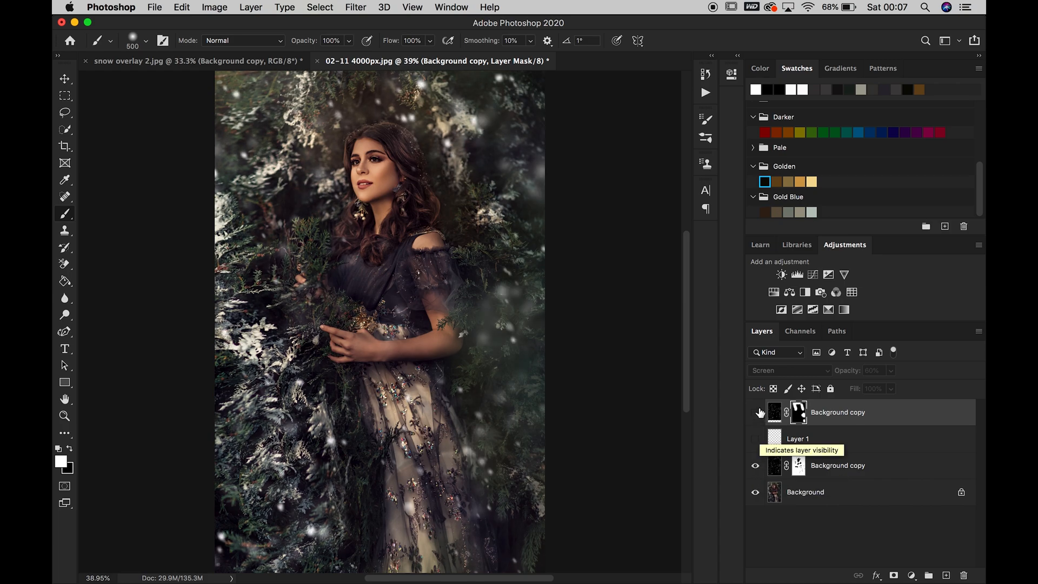
{"action": "left_click", "coordinate": [754, 412]}
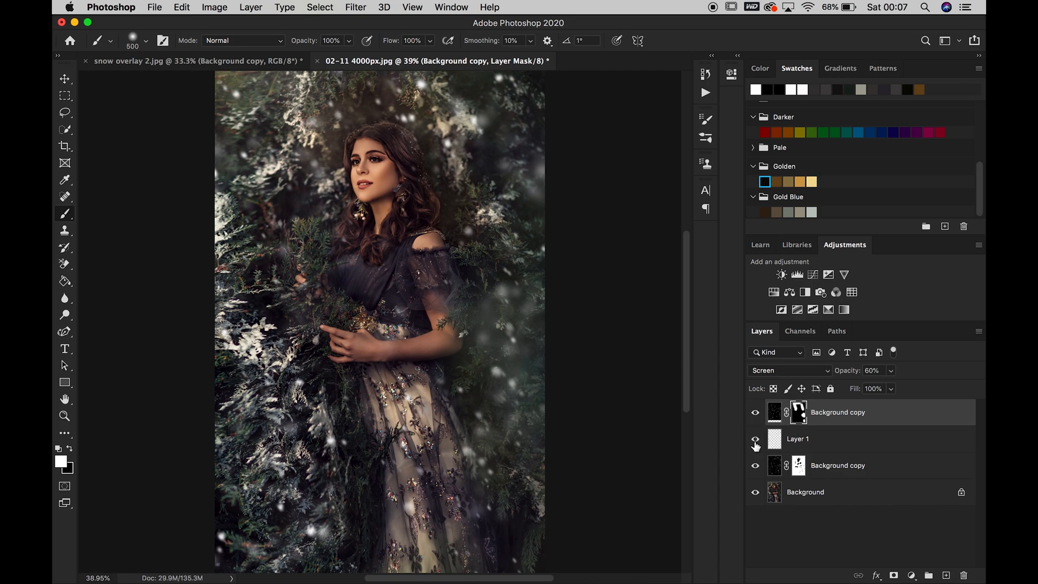
{"action": "mouse_move", "coordinate": [754, 444]}
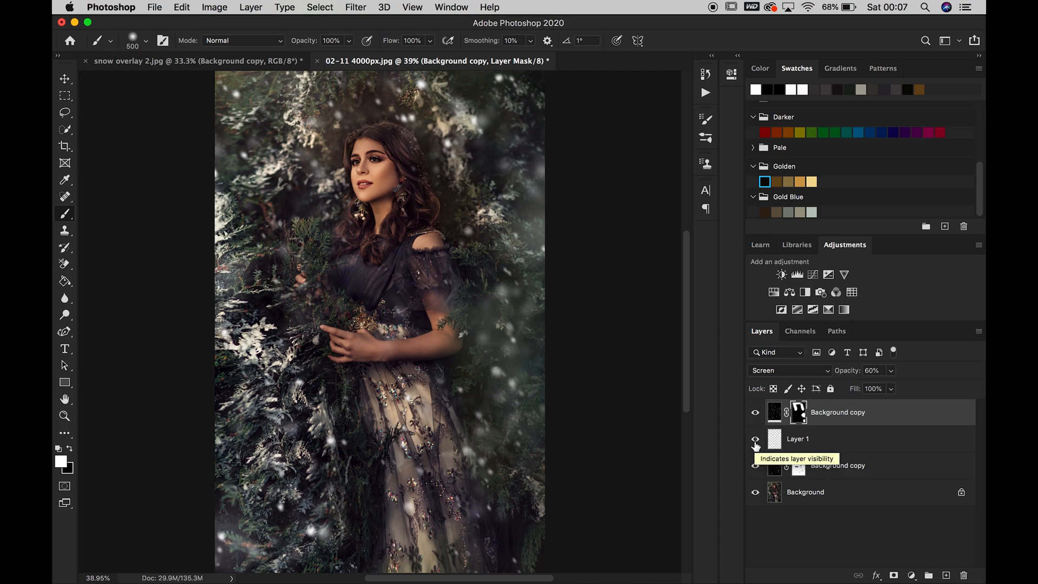